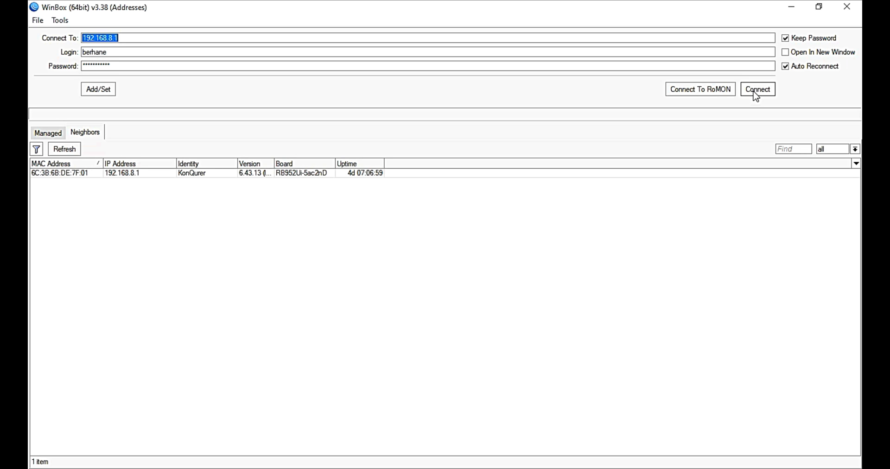
# Connect to the router at 192.168.8.1 to show its Mangle rules and PPP interfaces
pyautogui.click(758, 89)
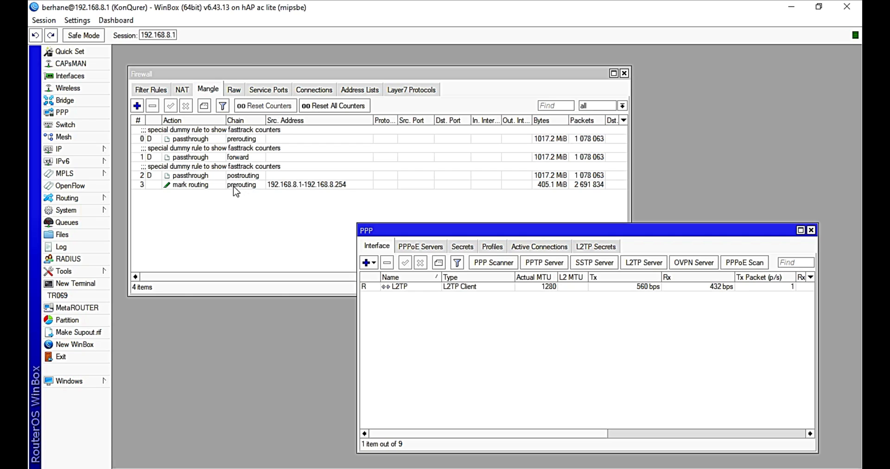
pyautogui.click(190, 184)
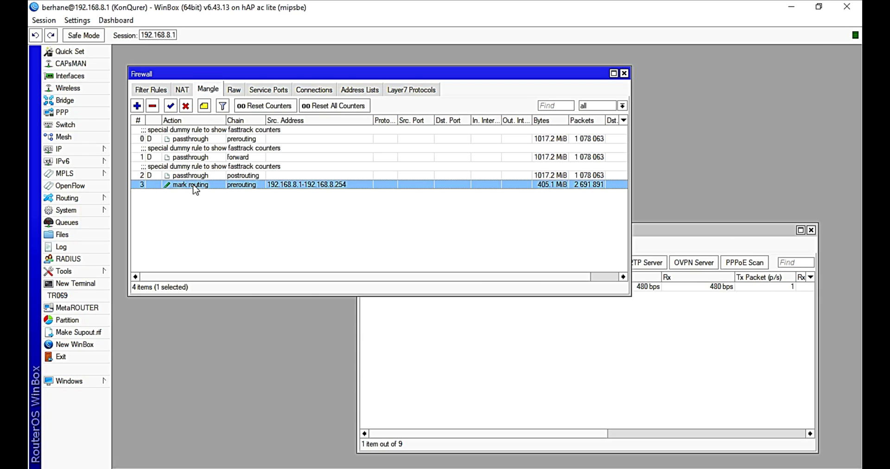
pyautogui.doubleClick(189, 184)
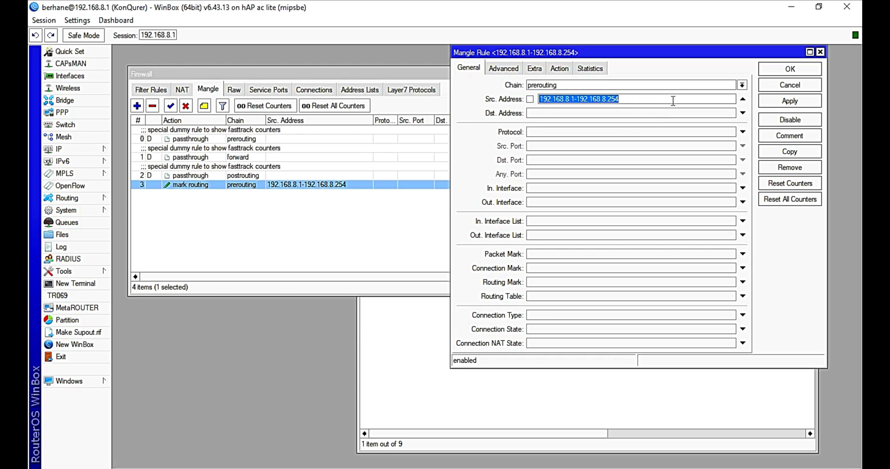
pyautogui.moveTo(648, 60)
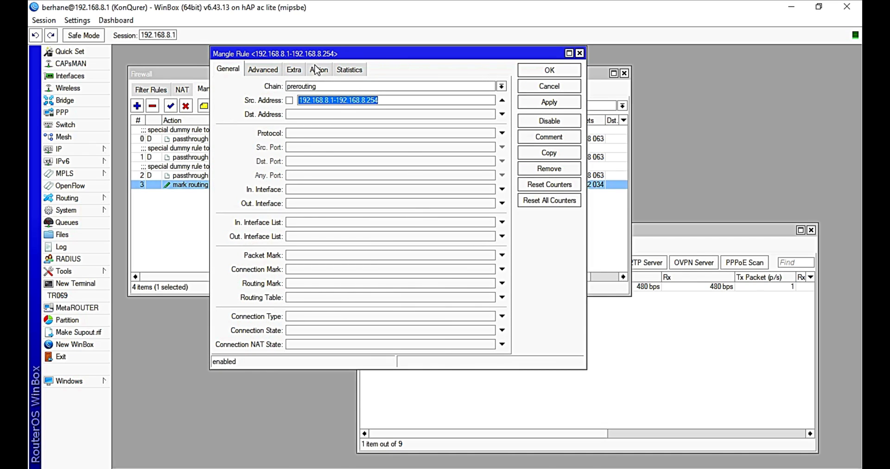
pyautogui.click(319, 70)
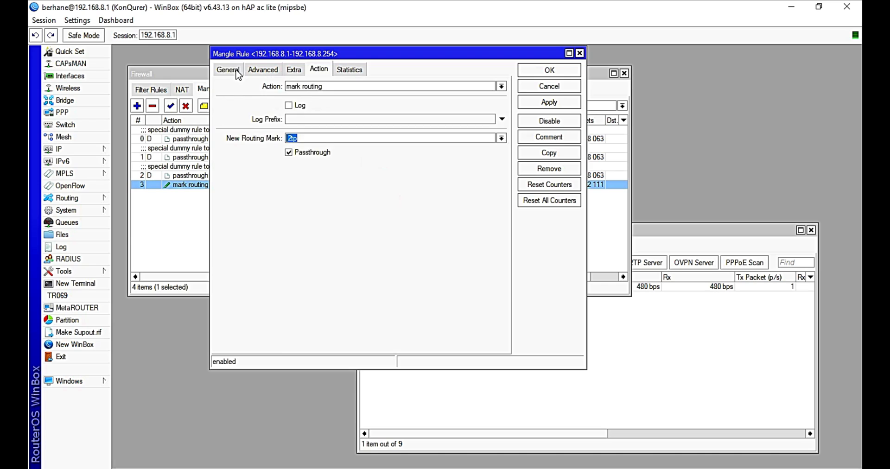
pyautogui.click(228, 69)
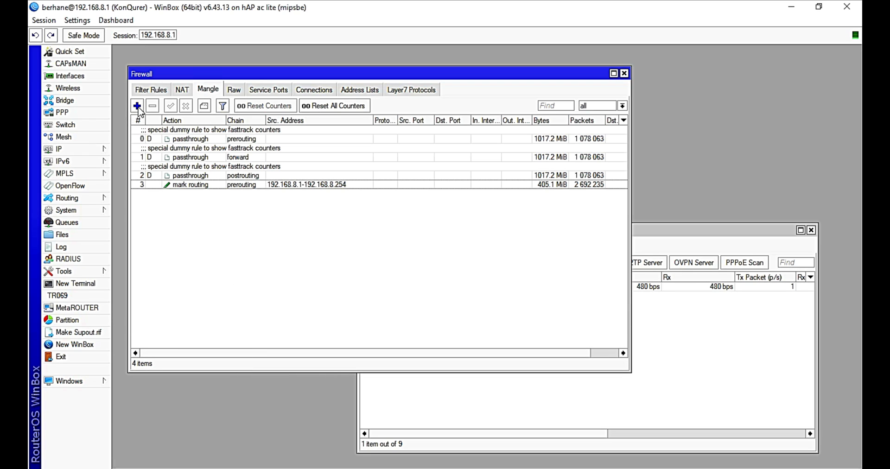
# Add a Mangle rule on the forward chain with source address 192.168.8.253
pyautogui.click(135, 106)
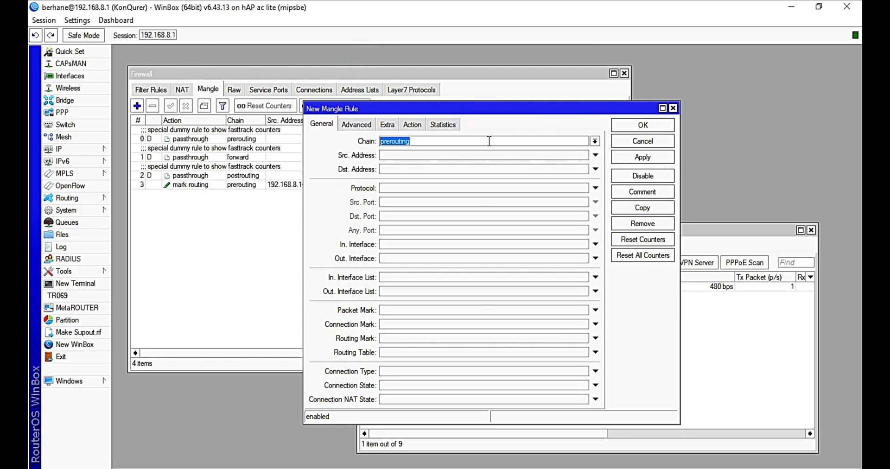
pyautogui.click(594, 141)
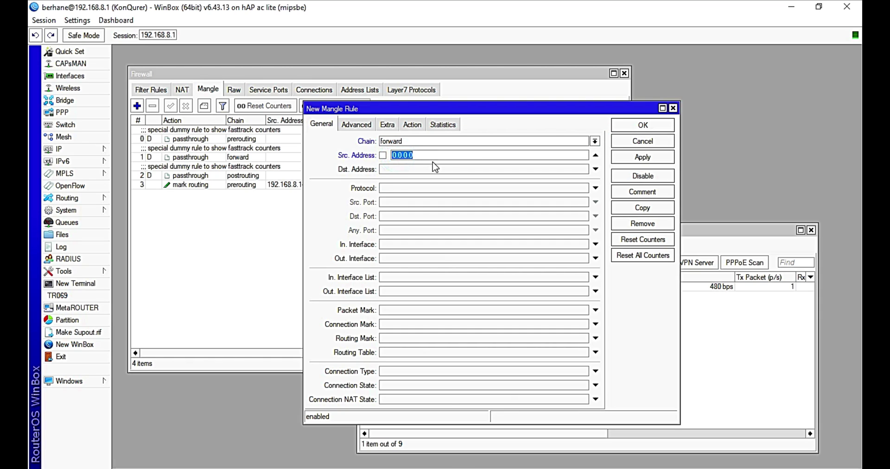
pyautogui.write('192')
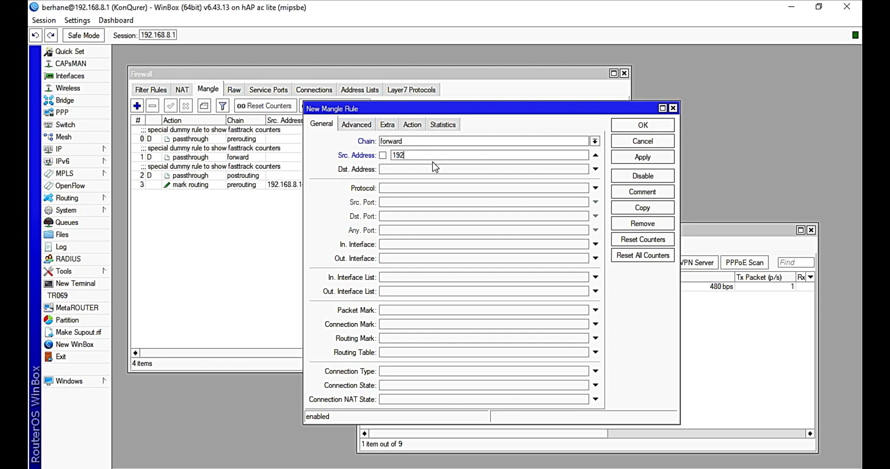
pyautogui.write('.168')
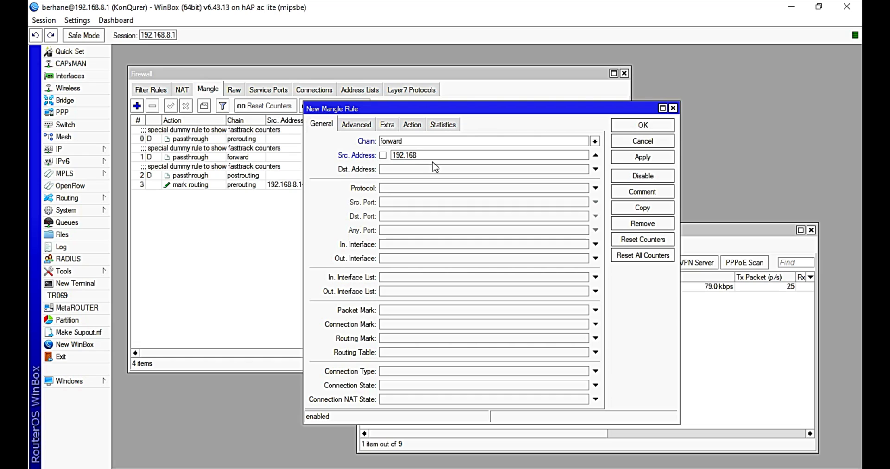
pyautogui.write('.8.253')
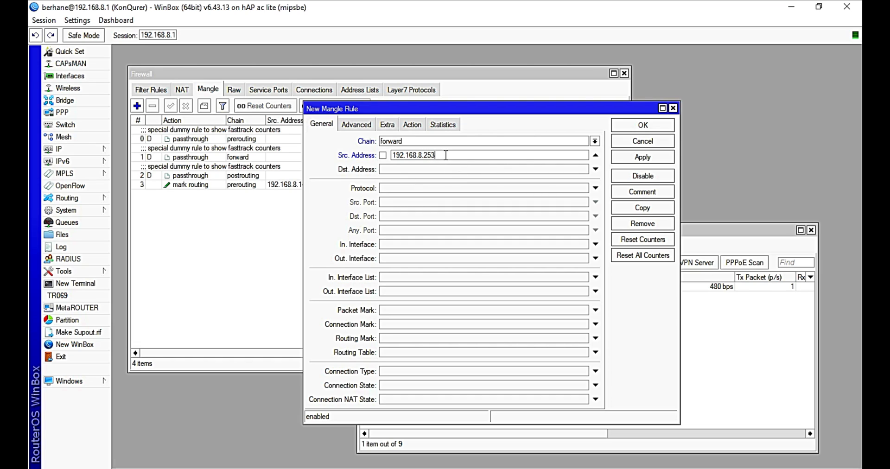
pyautogui.moveTo(356, 165)
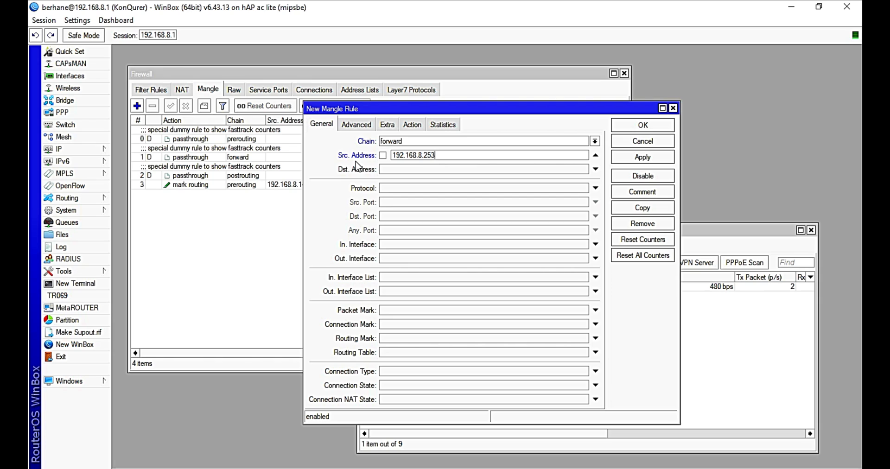
pyautogui.moveTo(566, 254)
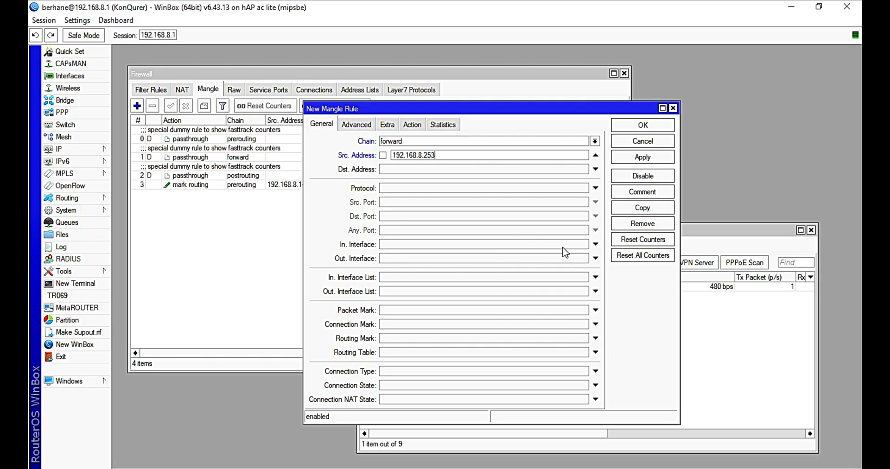
# Restrict the rule to in-interface LAN and connection state new
pyautogui.click(596, 244)
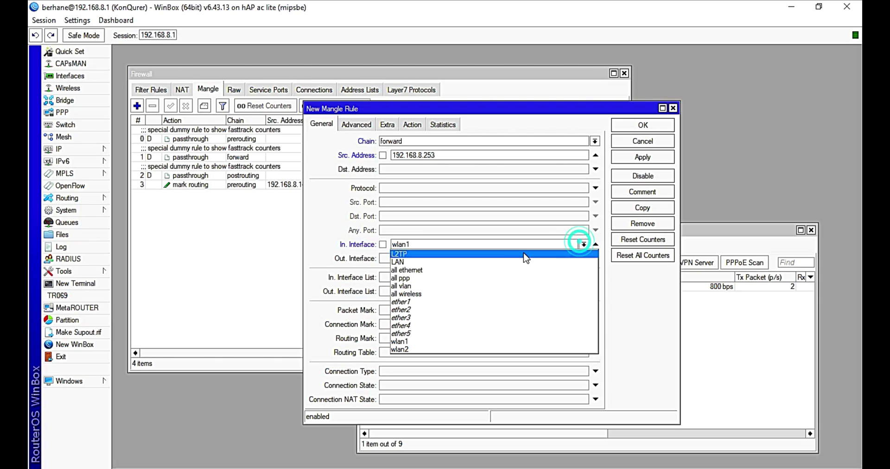
pyautogui.click(398, 261)
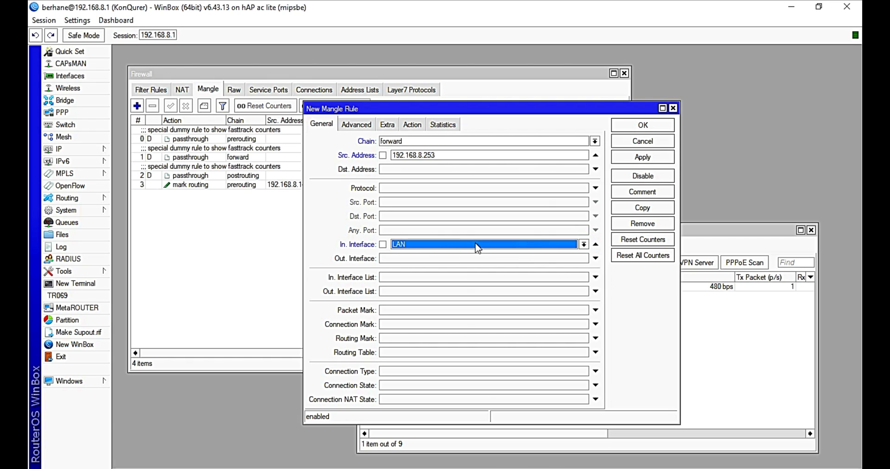
pyautogui.moveTo(549, 399)
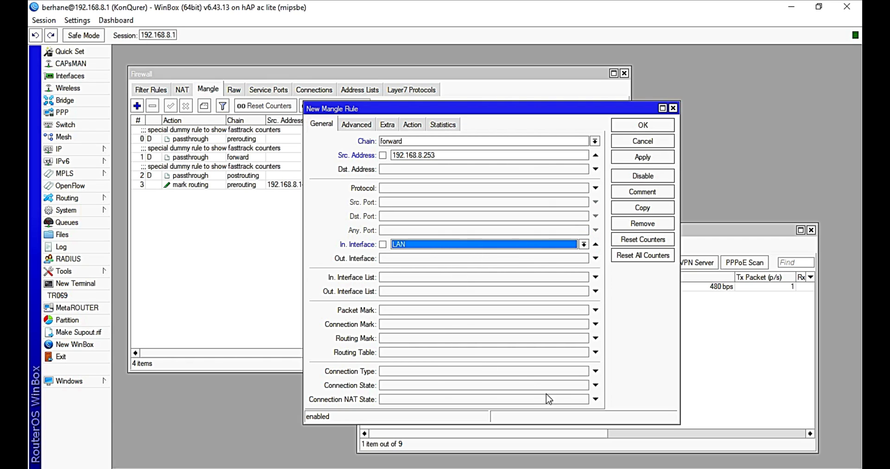
pyautogui.click(595, 398)
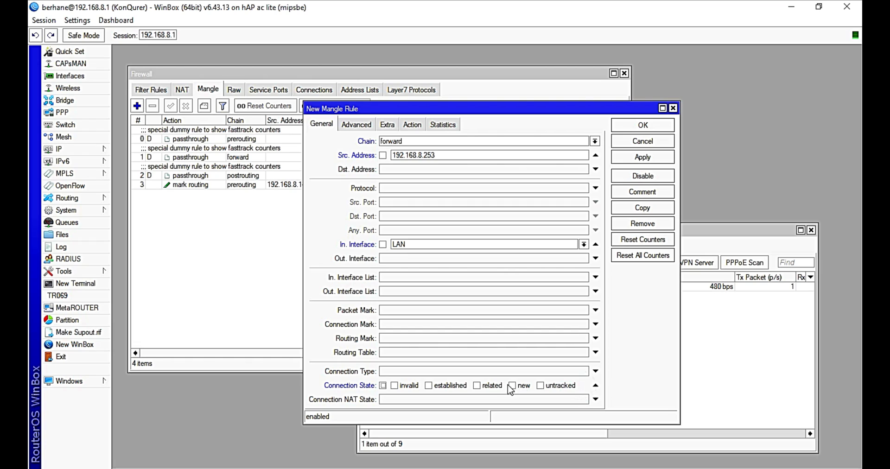
pyautogui.click(512, 386)
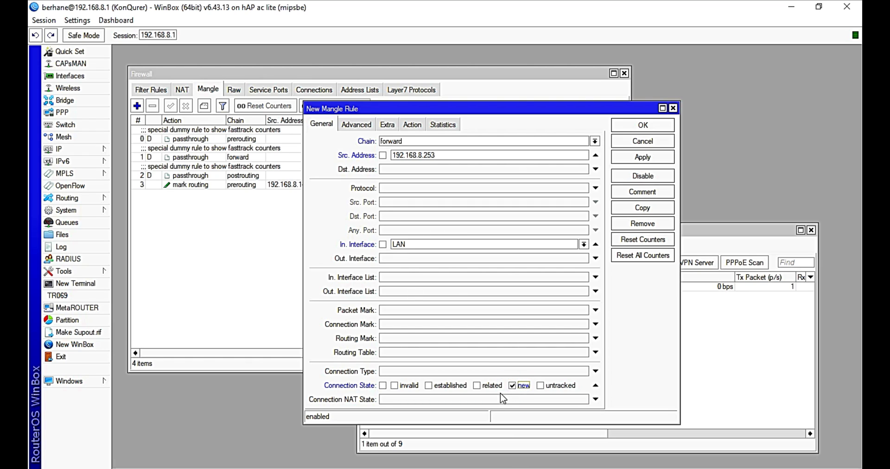
pyautogui.moveTo(513, 270)
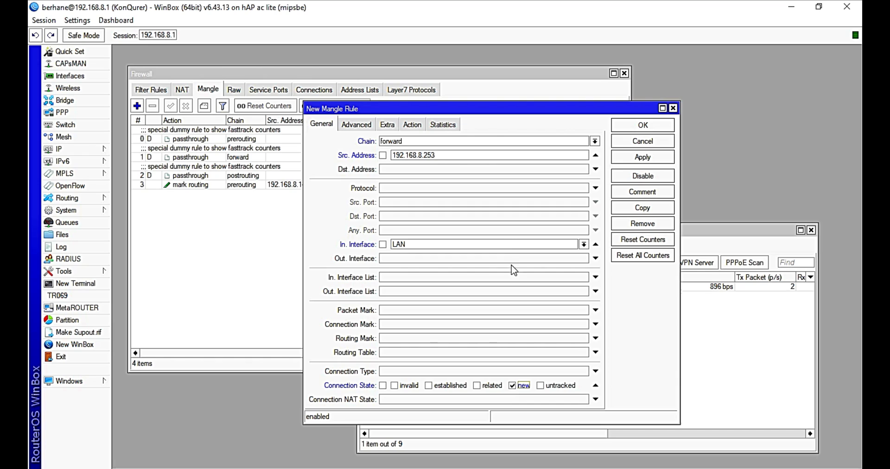
pyautogui.moveTo(511, 246)
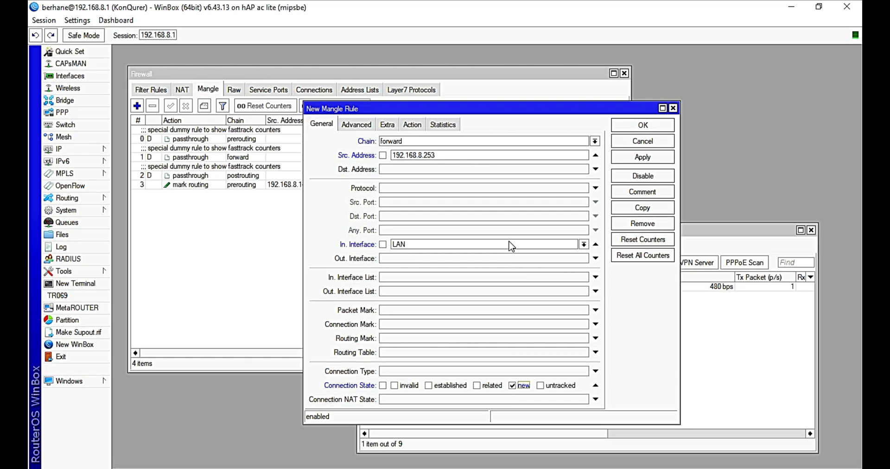
pyautogui.moveTo(412, 129)
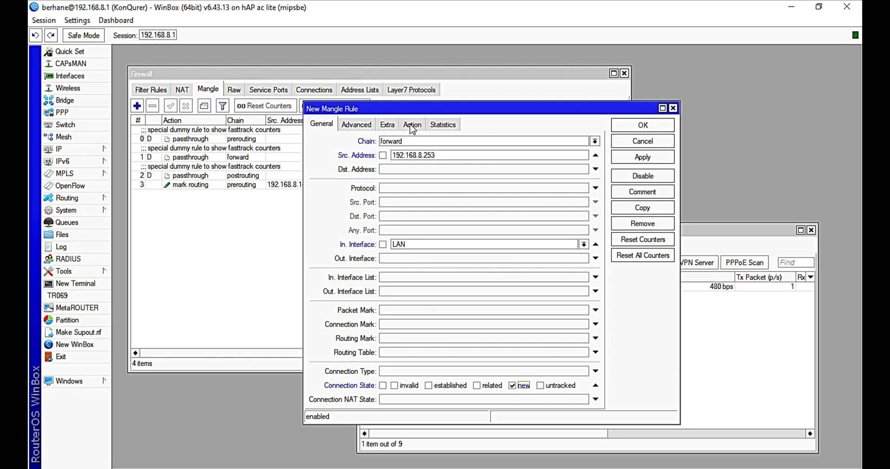
# Set the rule's action to mark connection
pyautogui.click(412, 124)
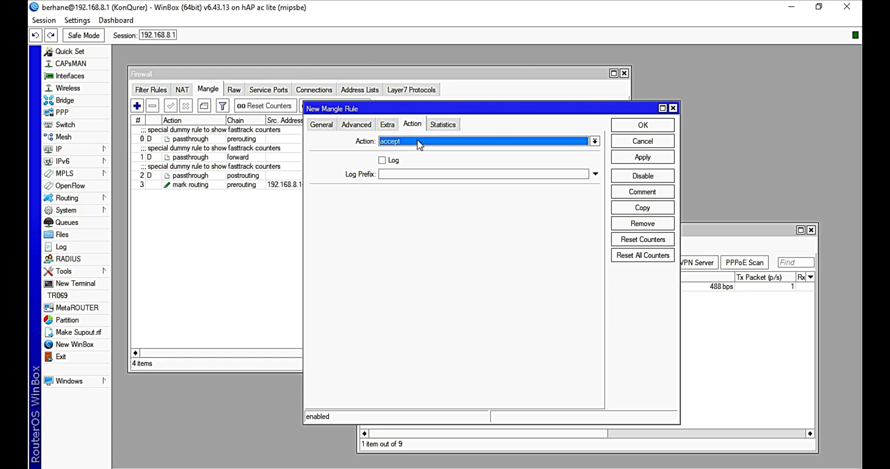
pyautogui.click(594, 141)
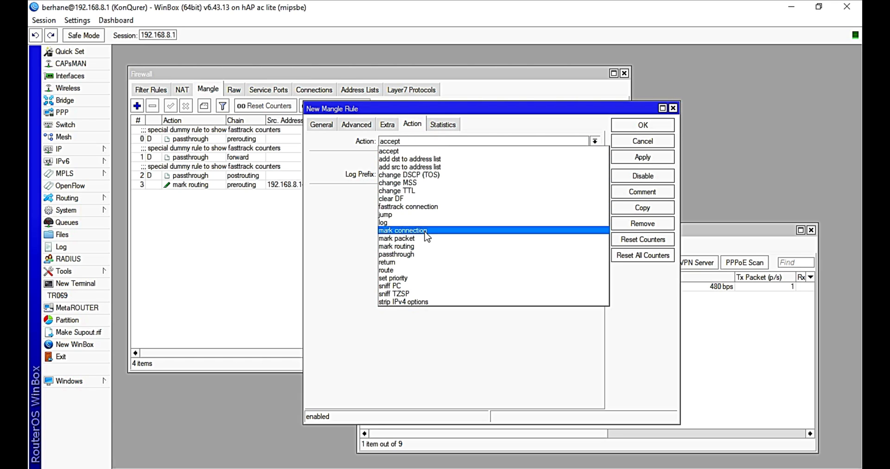
pyautogui.click(402, 230)
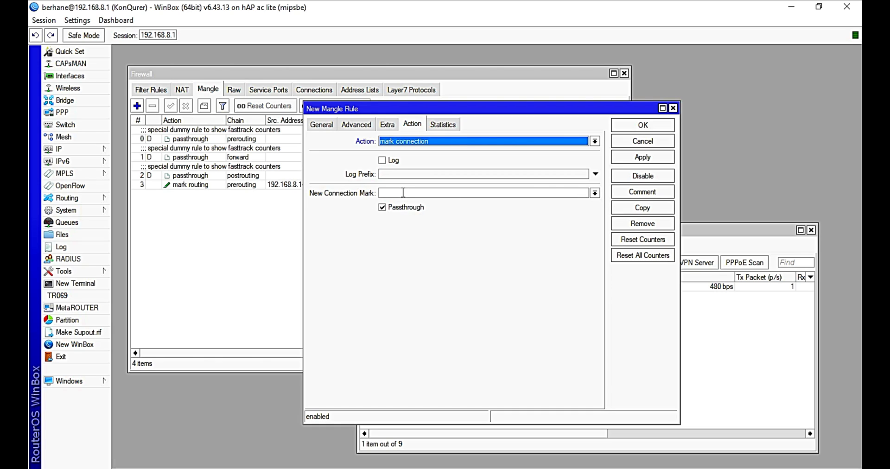
pyautogui.click(594, 193)
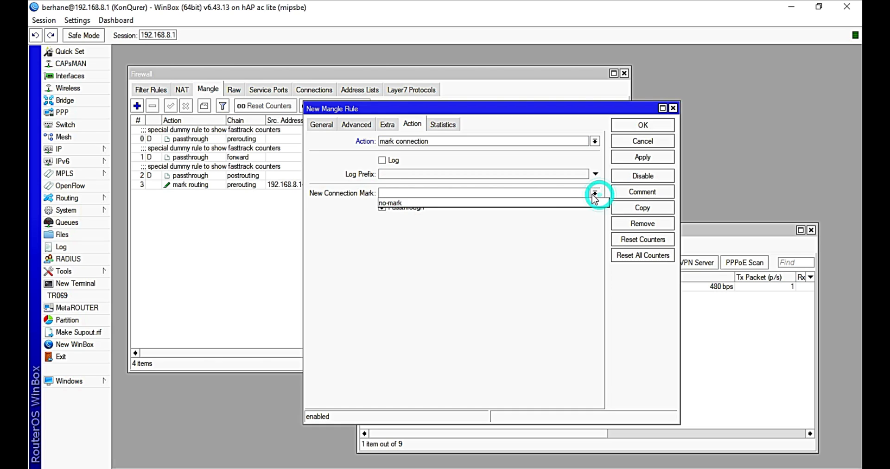
pyautogui.click(594, 193)
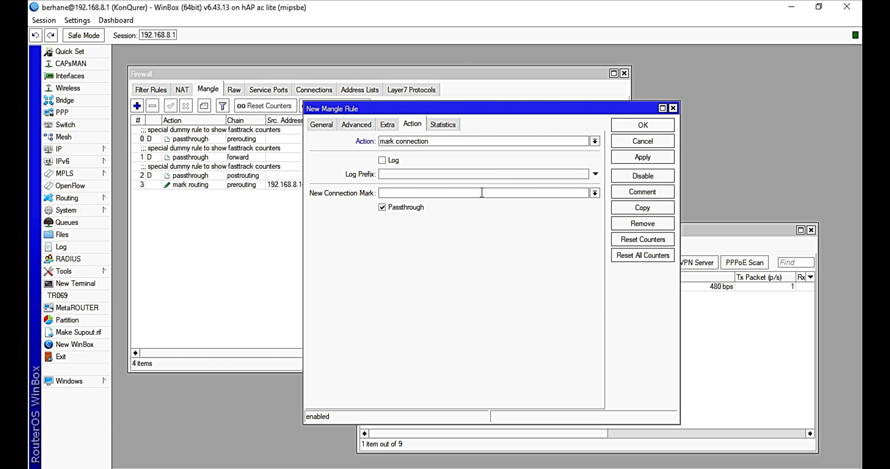
# Name the new connection mark Net_conn, apply the rule and close its window
pyautogui.write('N')
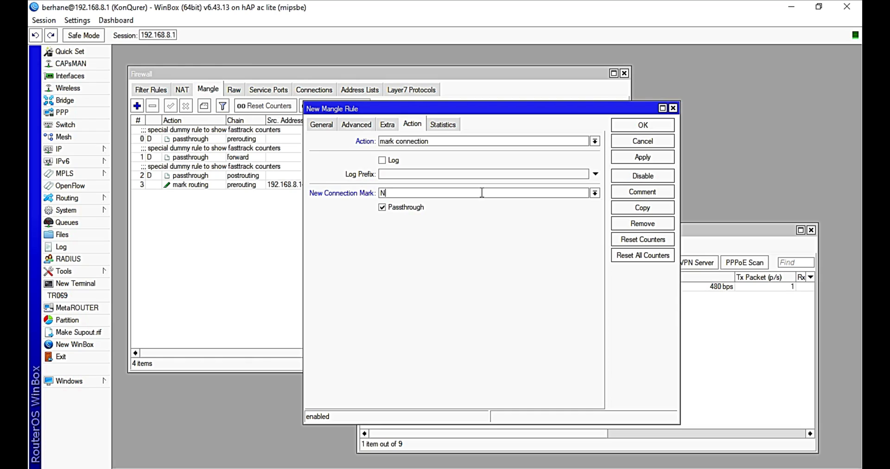
pyautogui.write('et')
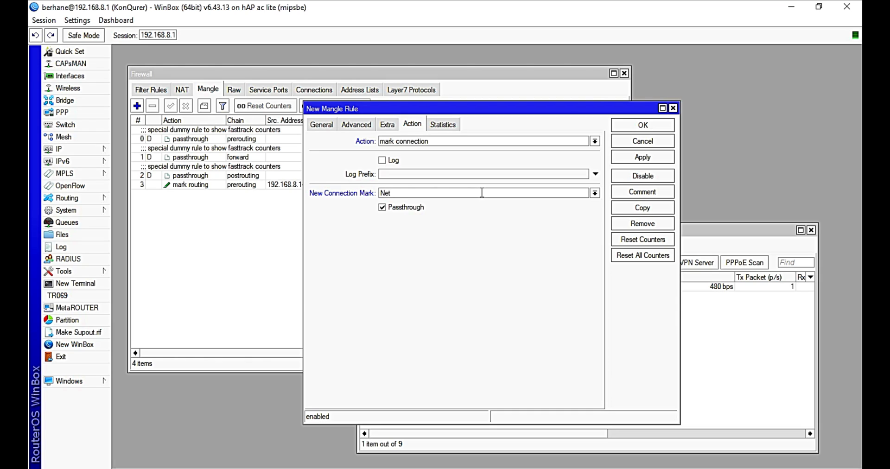
pyautogui.write('_co')
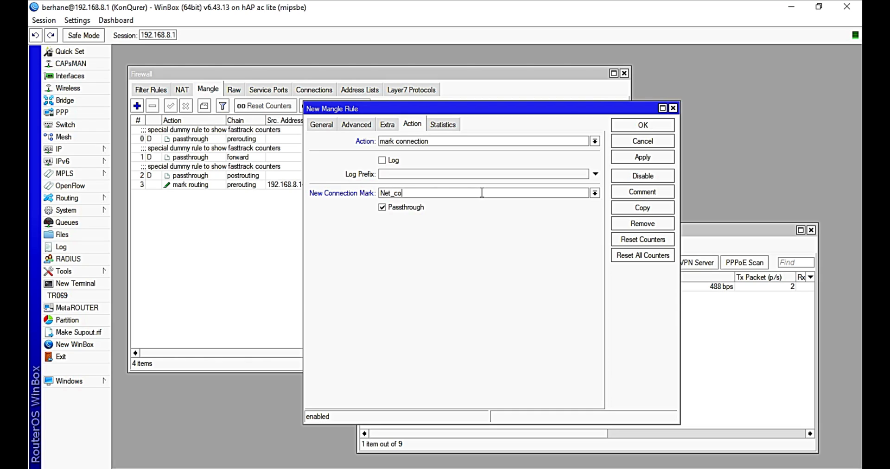
pyautogui.write('nn')
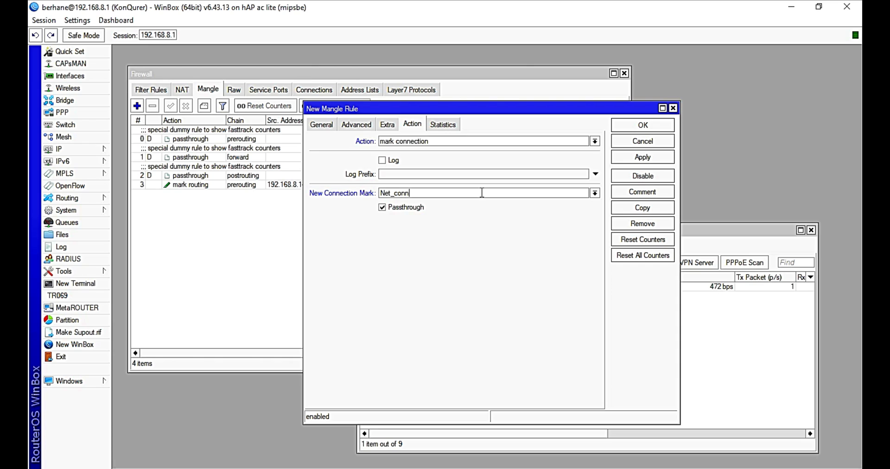
pyautogui.click(642, 157)
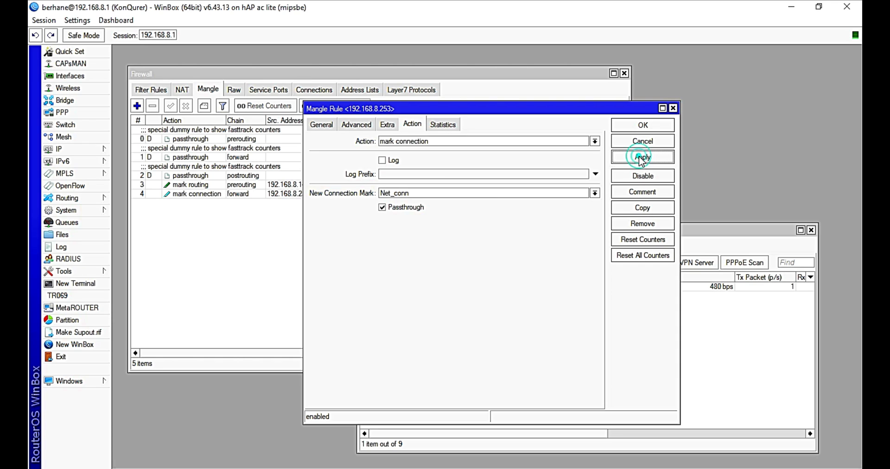
pyautogui.click(642, 157)
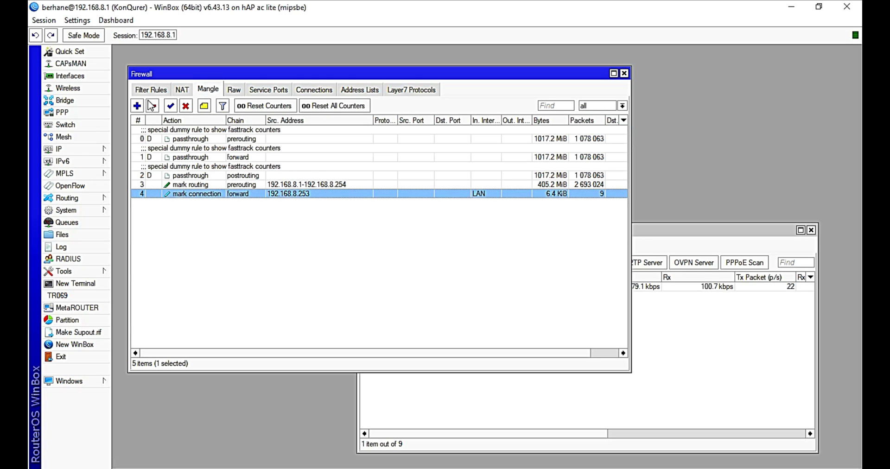
# Add a forward-chain Mangle rule matching connection mark Net_conn
pyautogui.click(135, 106)
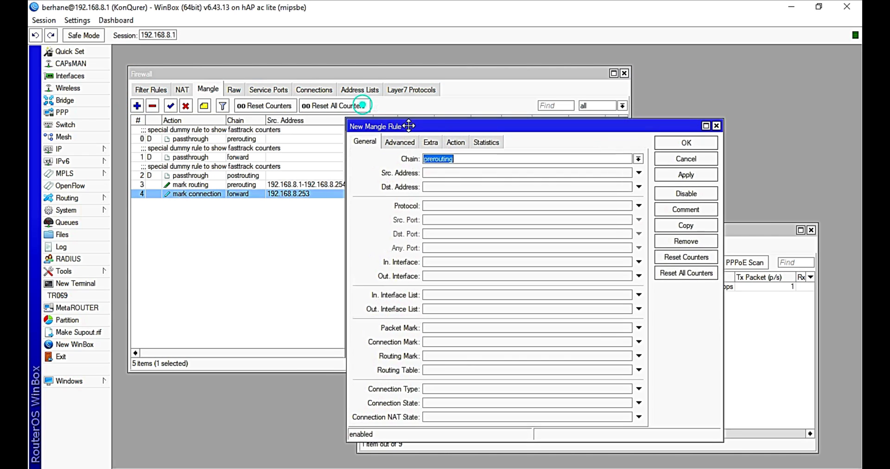
pyautogui.click(638, 158)
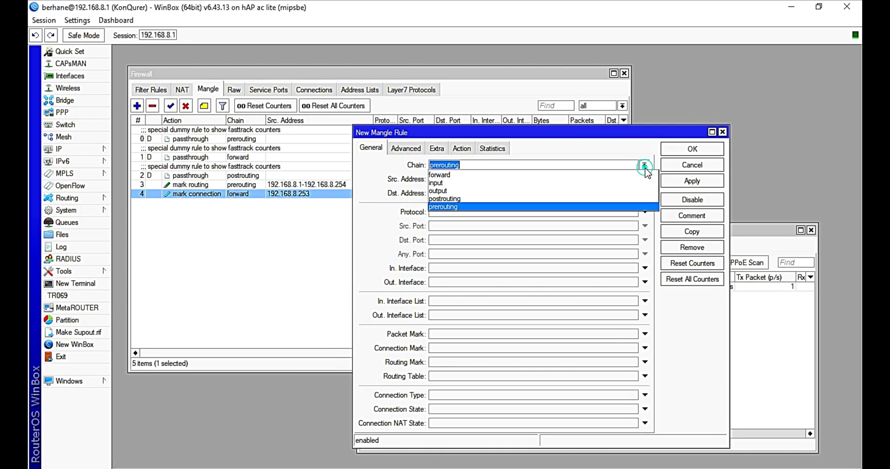
pyautogui.click(440, 175)
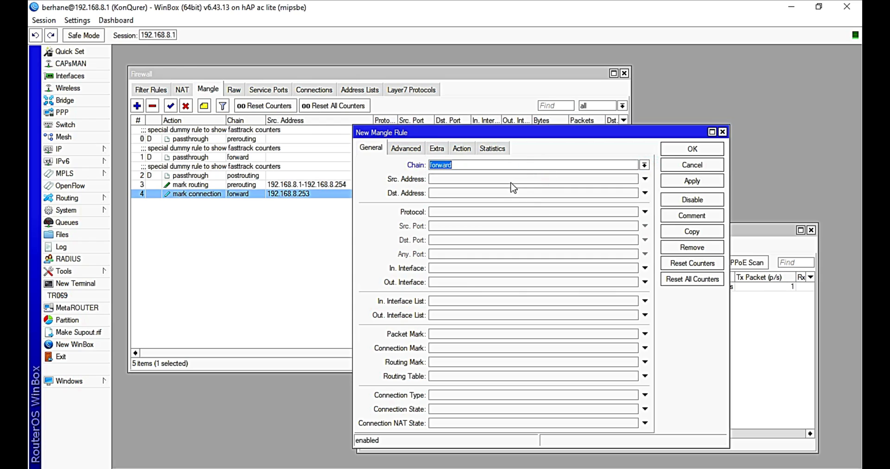
pyautogui.moveTo(466, 326)
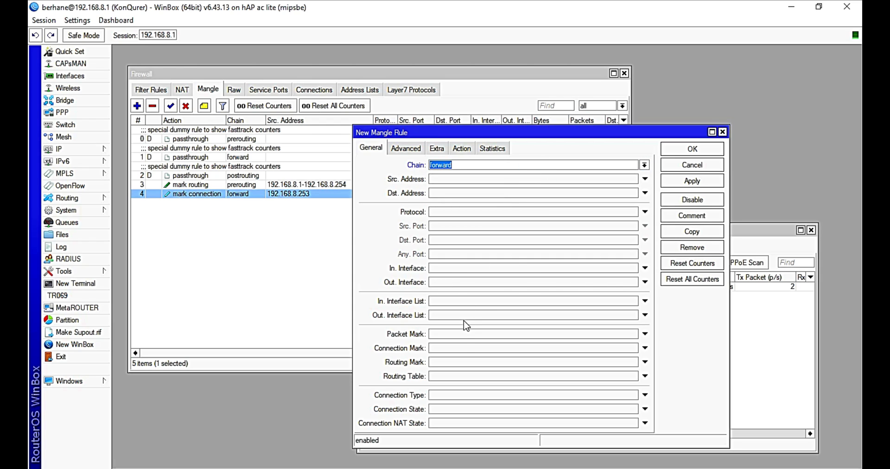
pyautogui.click(459, 349)
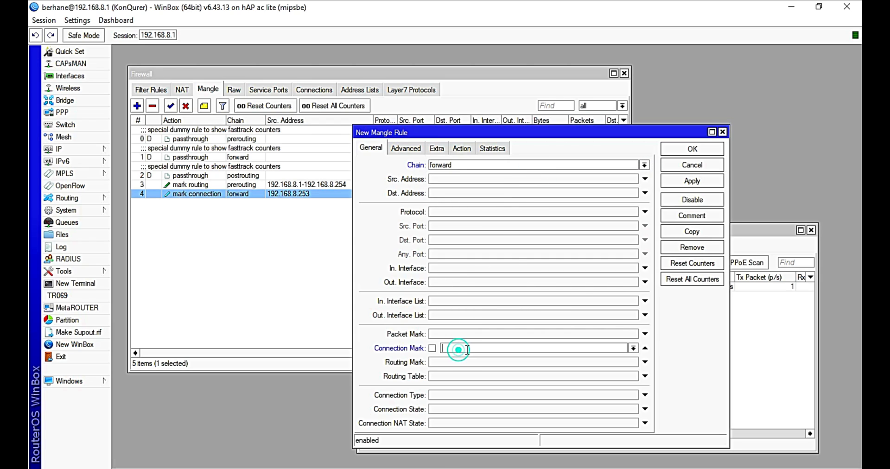
pyautogui.click(633, 349)
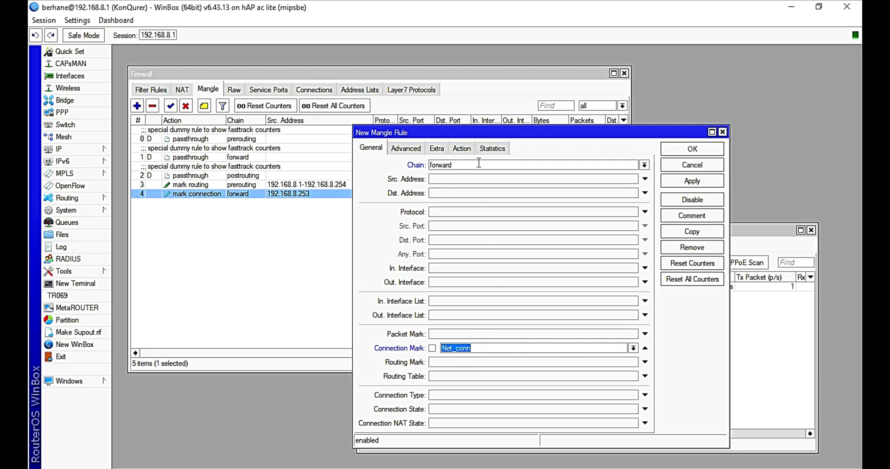
pyautogui.click(462, 148)
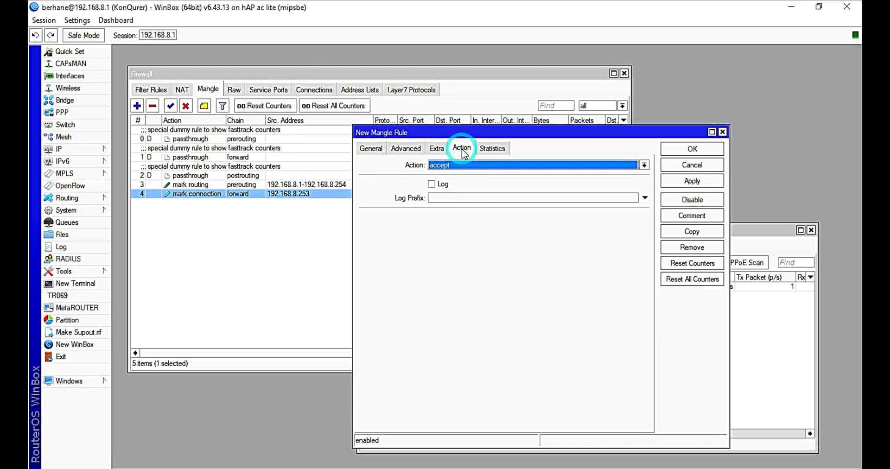
# Set the action to mark packet with new packet mark Net_p
pyautogui.click(645, 166)
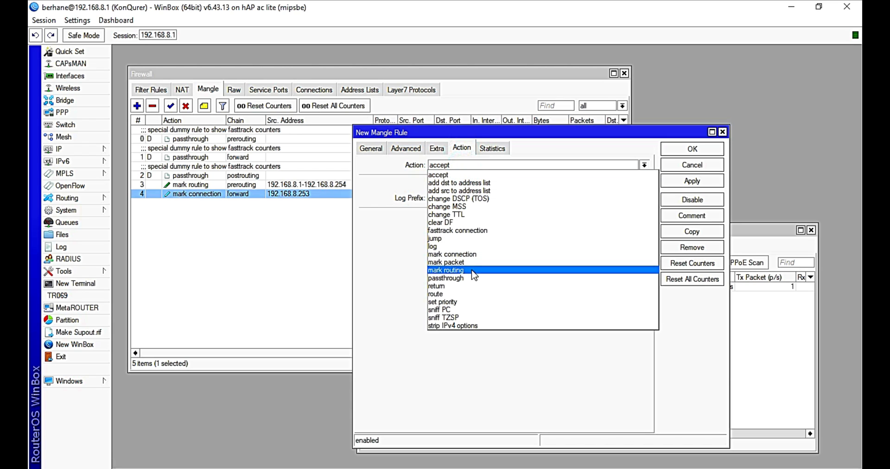
pyautogui.click(446, 261)
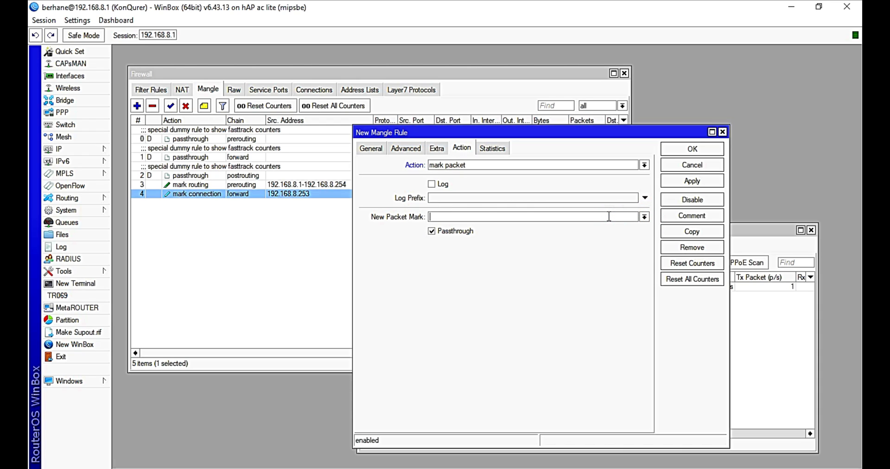
pyautogui.write('client')
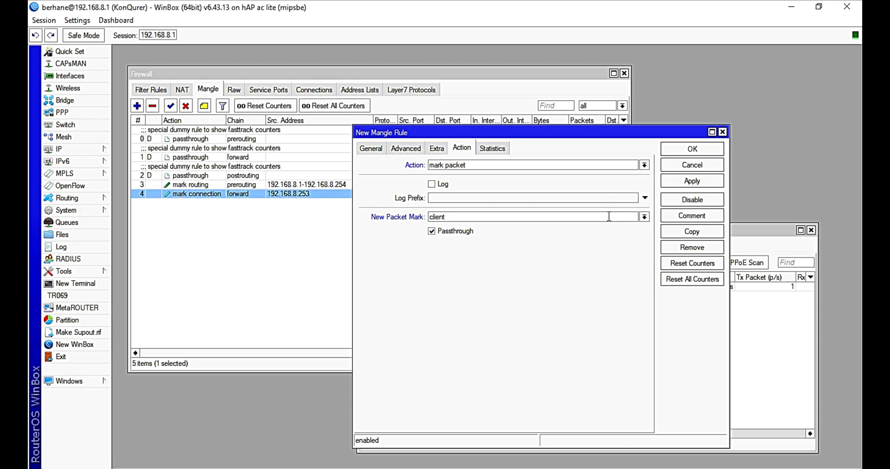
pyautogui.click(511, 217)
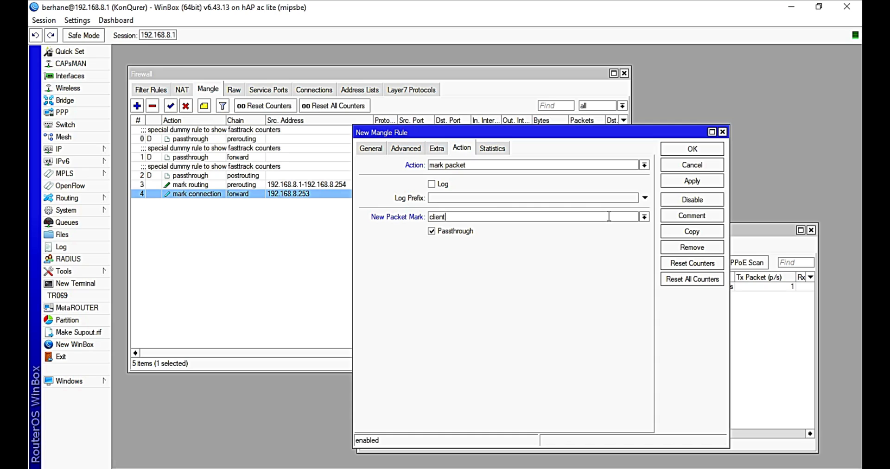
pyautogui.write('_p')
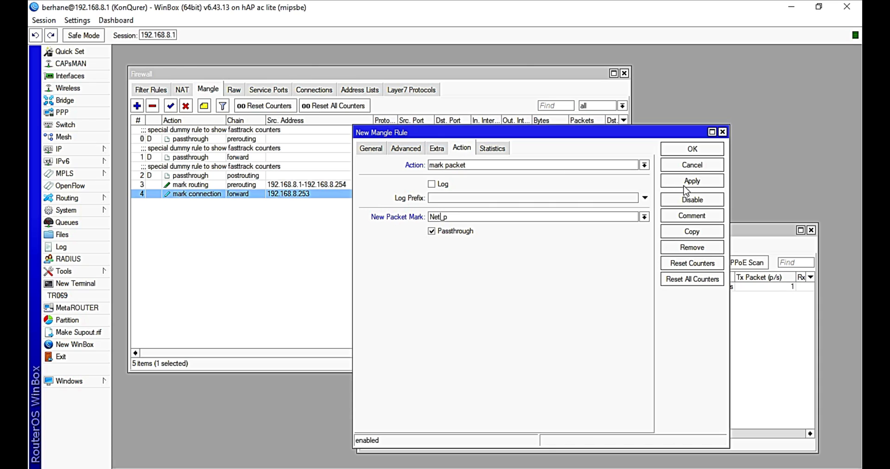
# Apply the packet-marking rule as rule 5, check rule 4's statistics and select rule 5
pyautogui.click(692, 181)
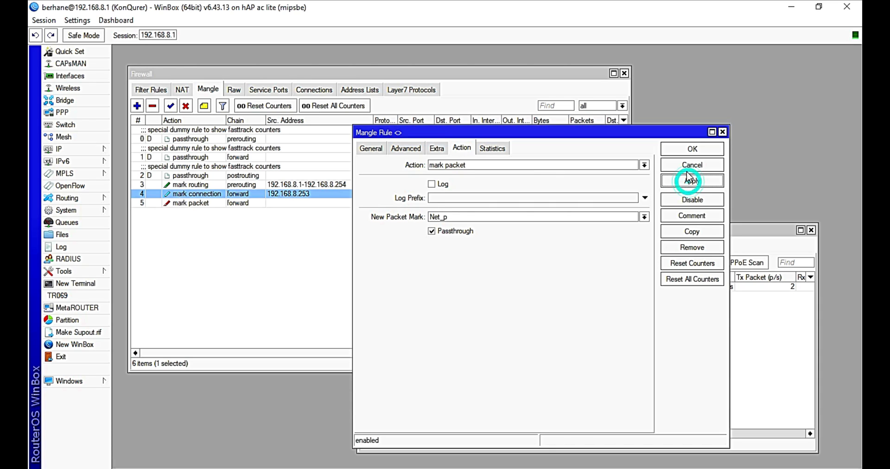
pyautogui.click(691, 149)
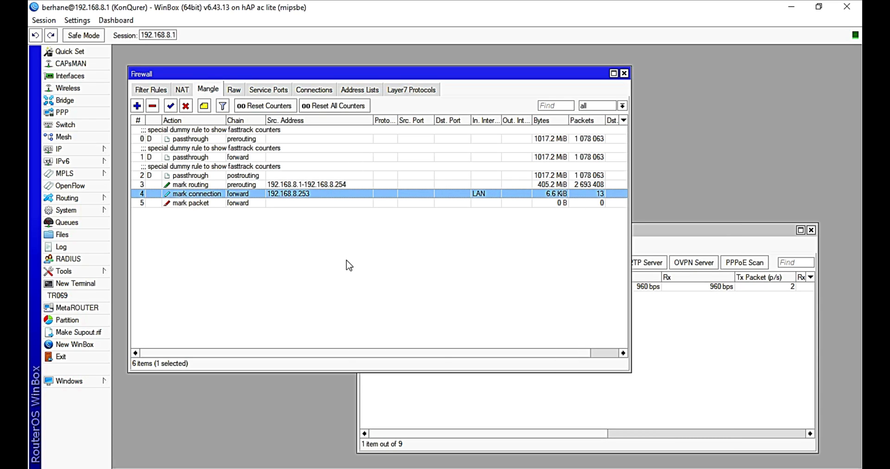
pyautogui.moveTo(386, 210)
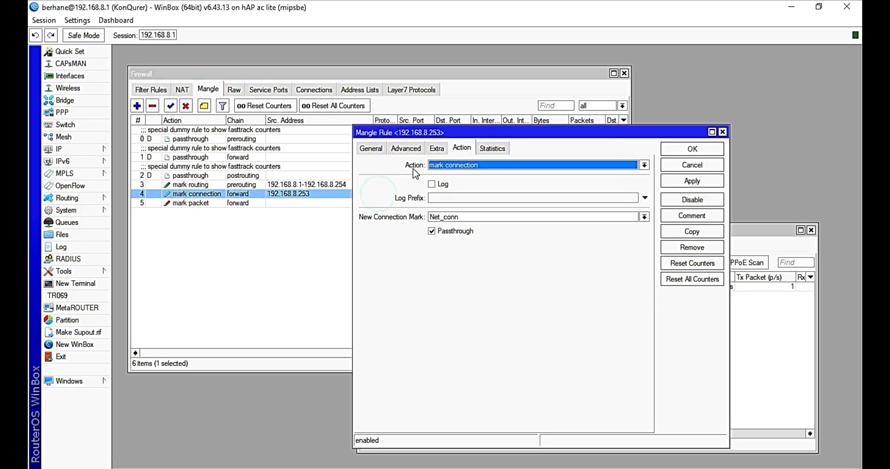
pyautogui.click(492, 148)
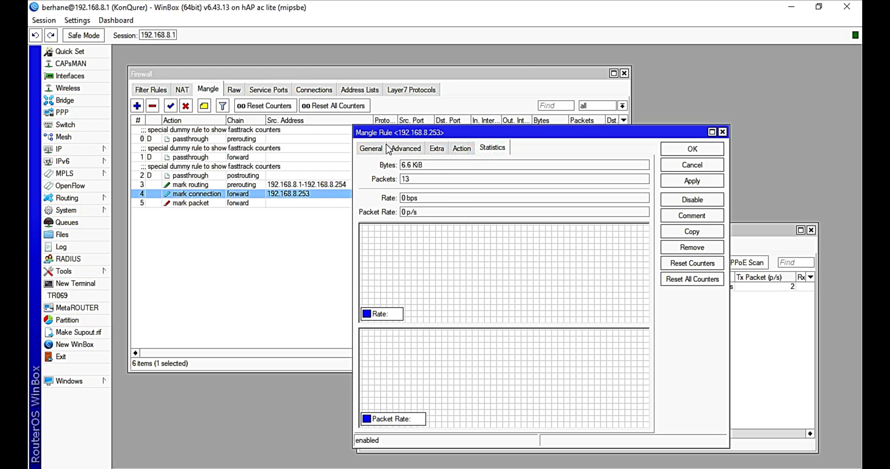
pyautogui.click(371, 148)
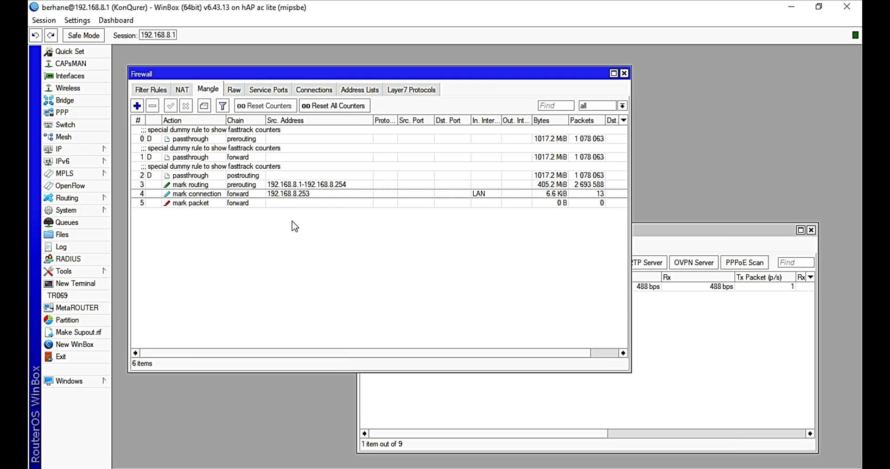
pyautogui.click(310, 203)
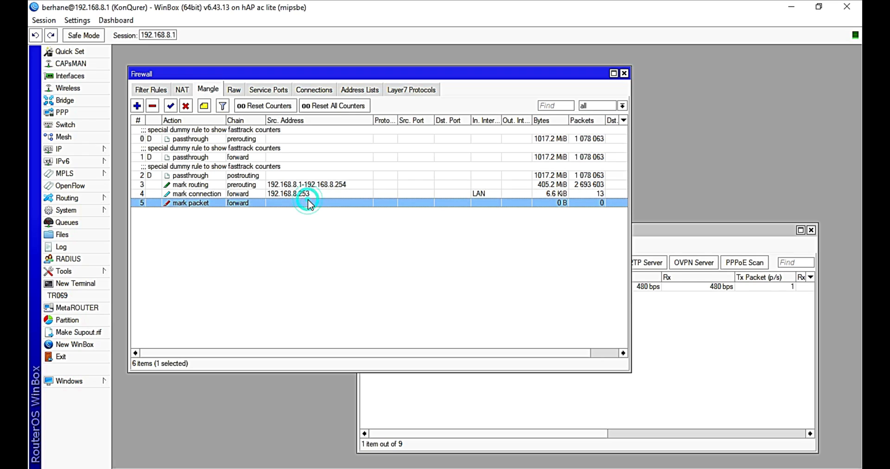
pyautogui.click(300, 194)
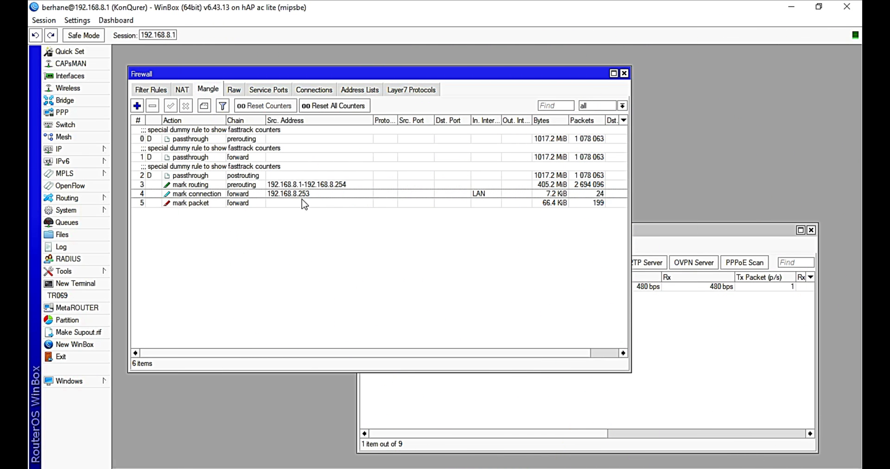
pyautogui.click(289, 193)
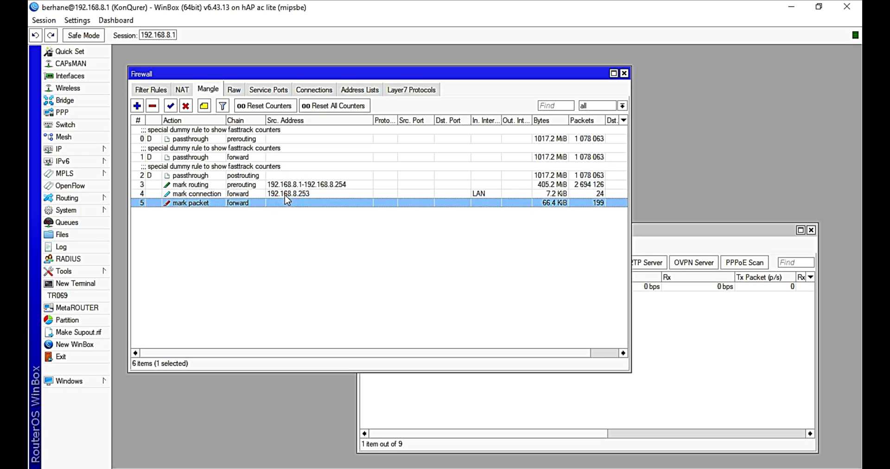
pyautogui.click(313, 193)
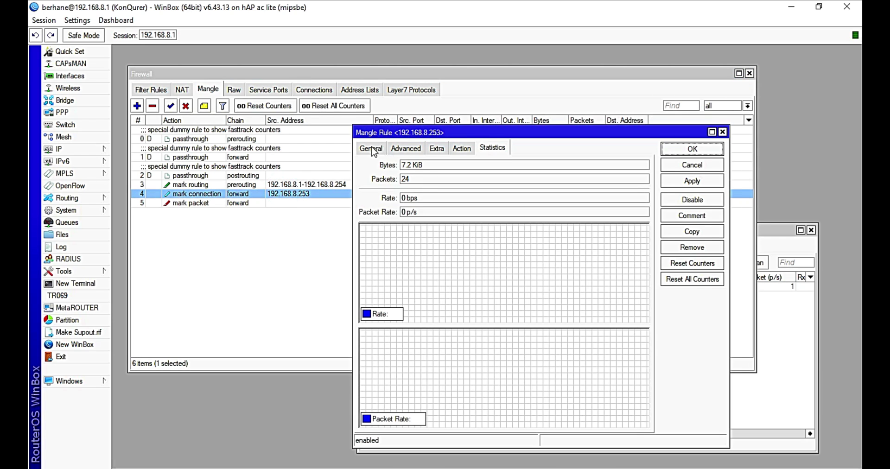
pyautogui.click(371, 147)
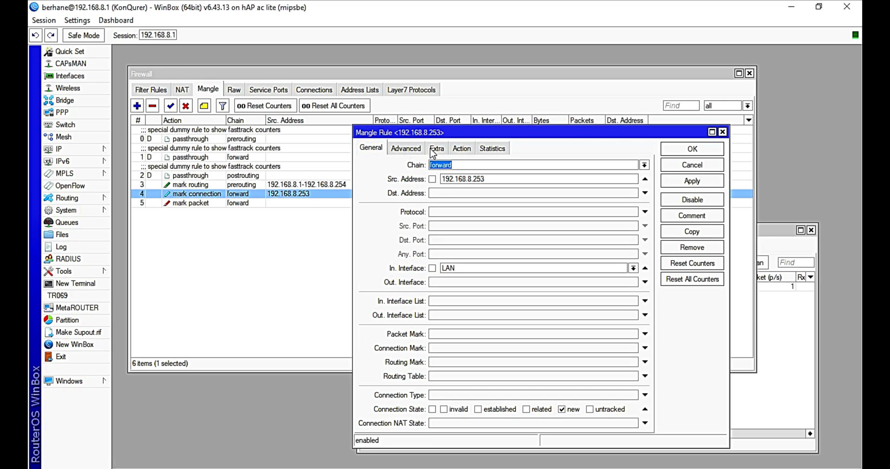
pyautogui.moveTo(465, 149)
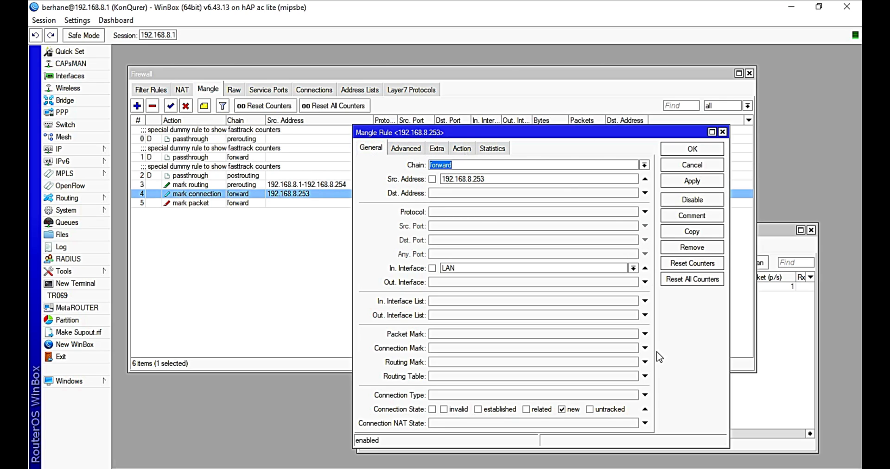
pyautogui.moveTo(669, 388)
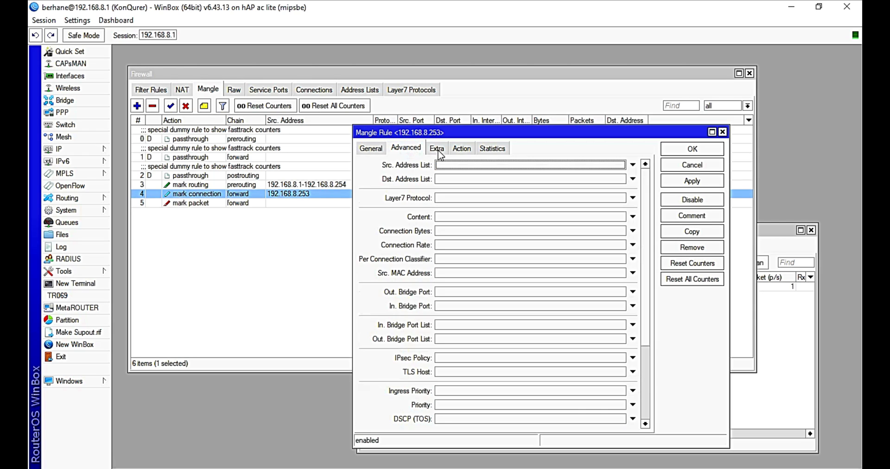
pyautogui.click(461, 149)
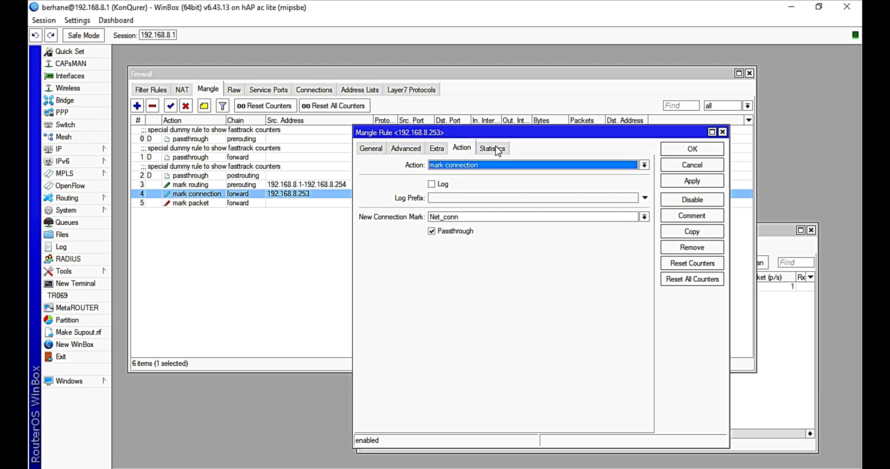
pyautogui.click(492, 148)
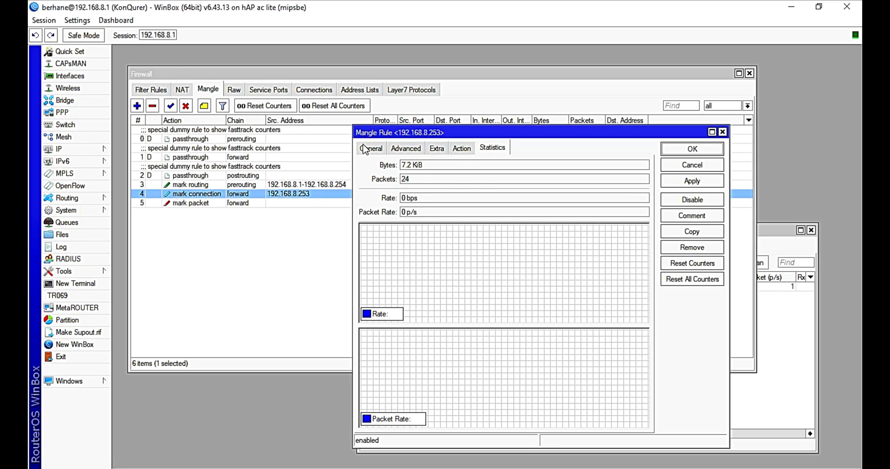
pyautogui.click(371, 147)
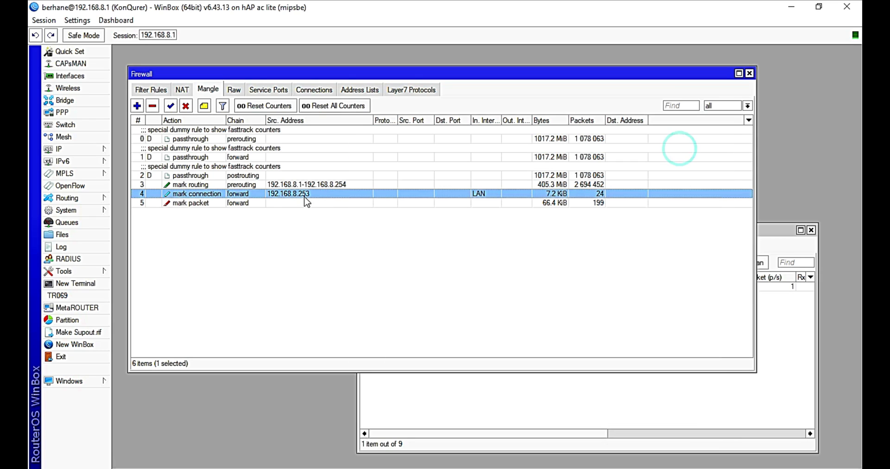
pyautogui.click(190, 176)
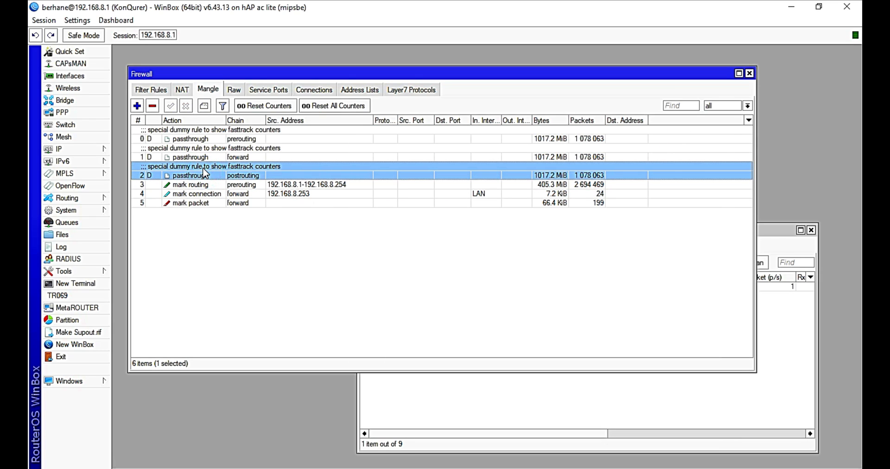
pyautogui.click(193, 183)
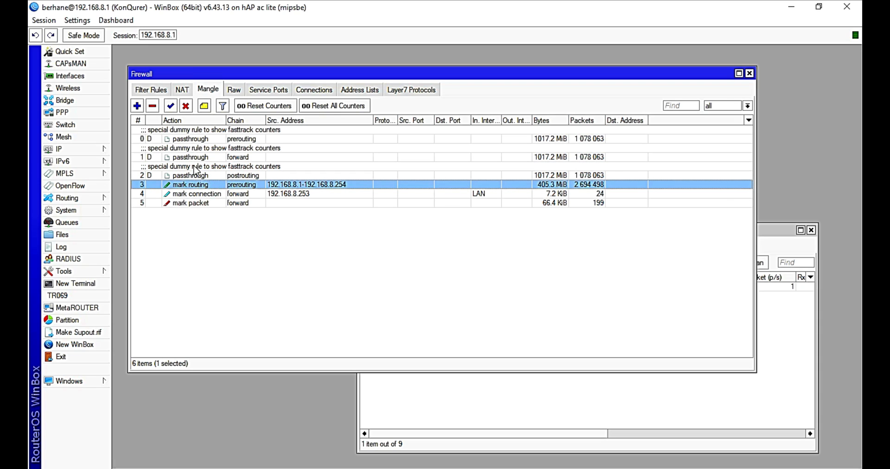
pyautogui.click(190, 138)
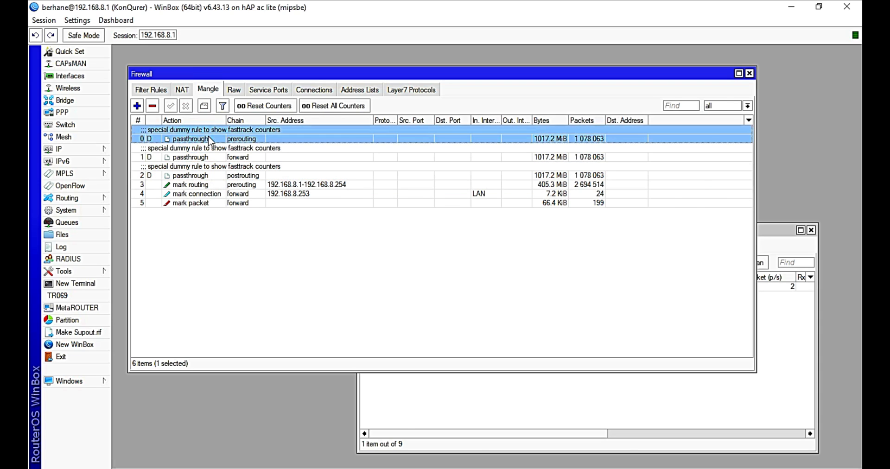
pyautogui.doubleClick(190, 138)
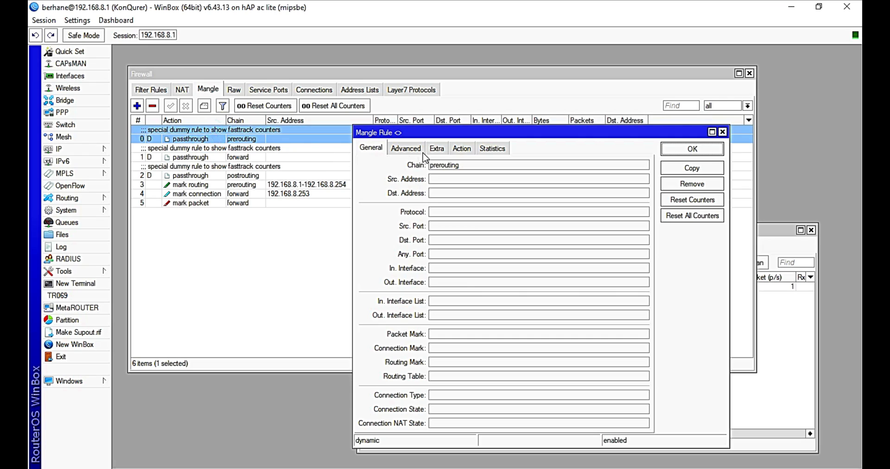
pyautogui.moveTo(407, 149)
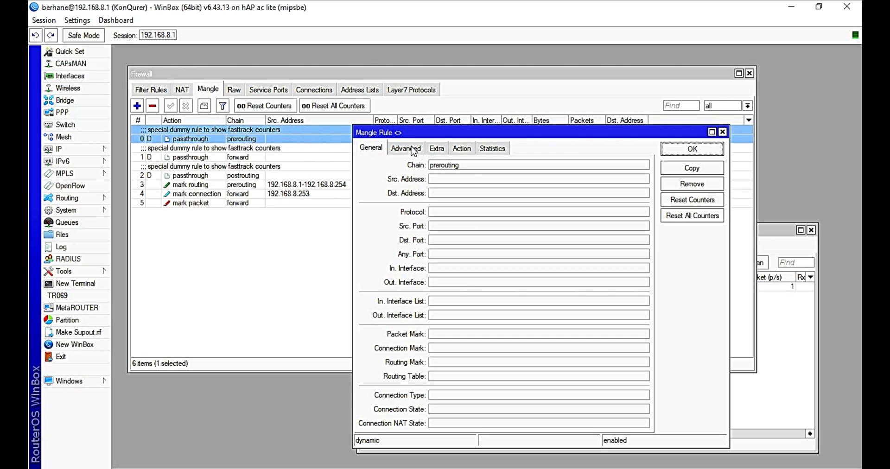
pyautogui.moveTo(470, 171)
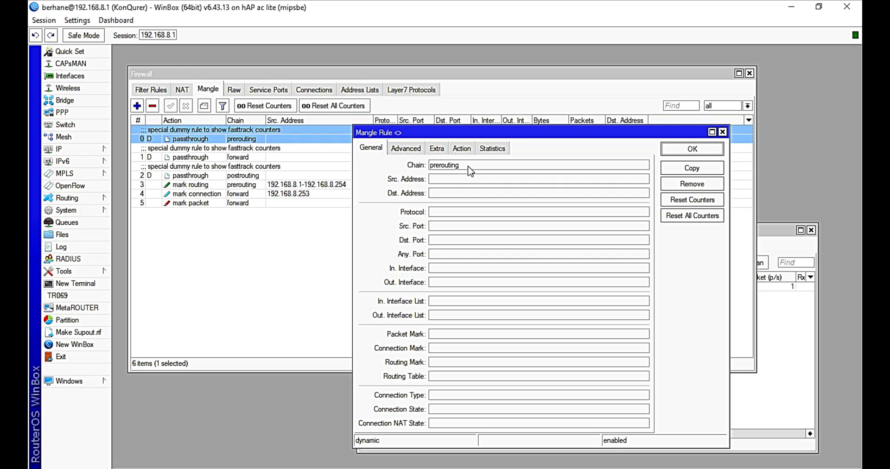
pyautogui.moveTo(460, 165)
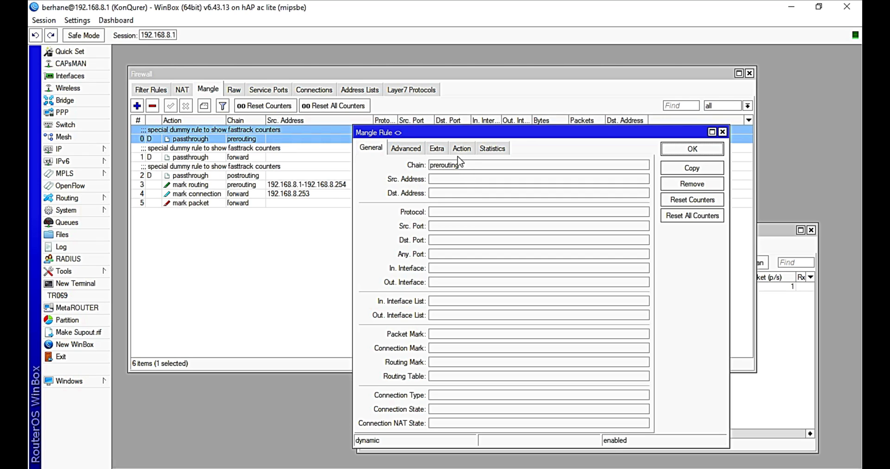
pyautogui.click(462, 148)
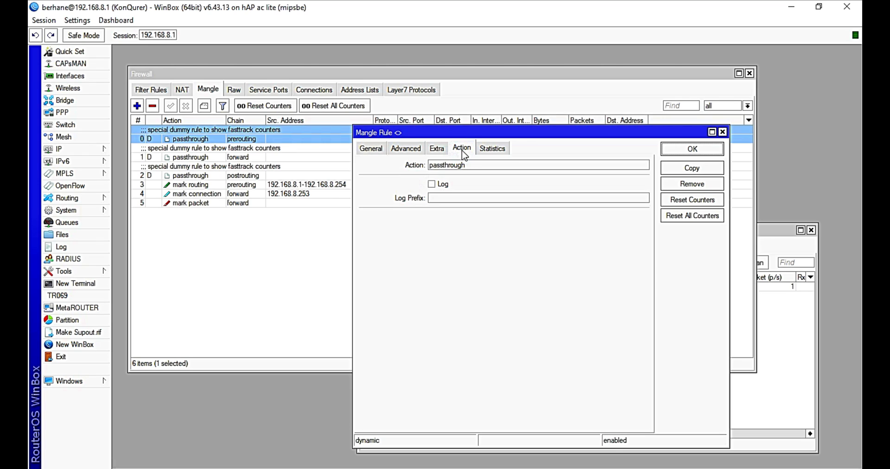
pyautogui.moveTo(371, 150)
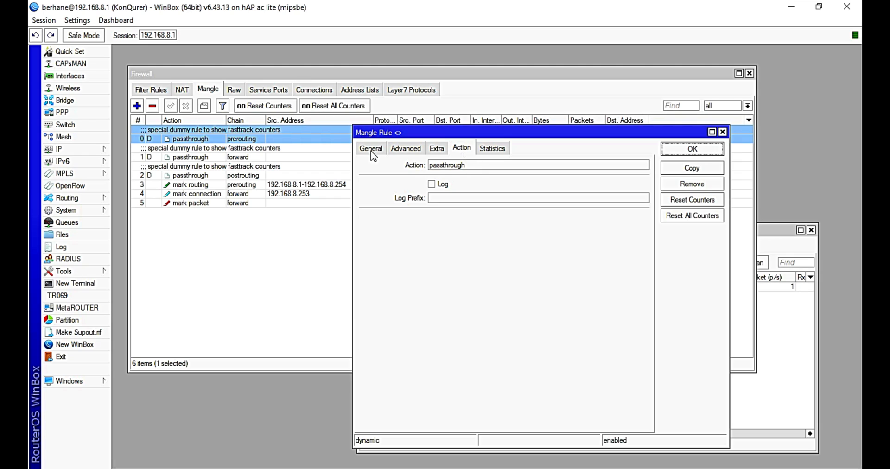
pyautogui.click(691, 148)
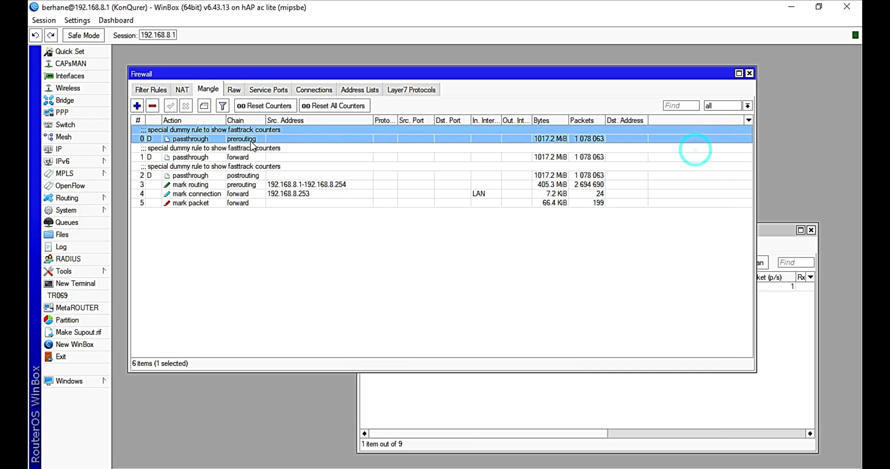
pyautogui.click(193, 157)
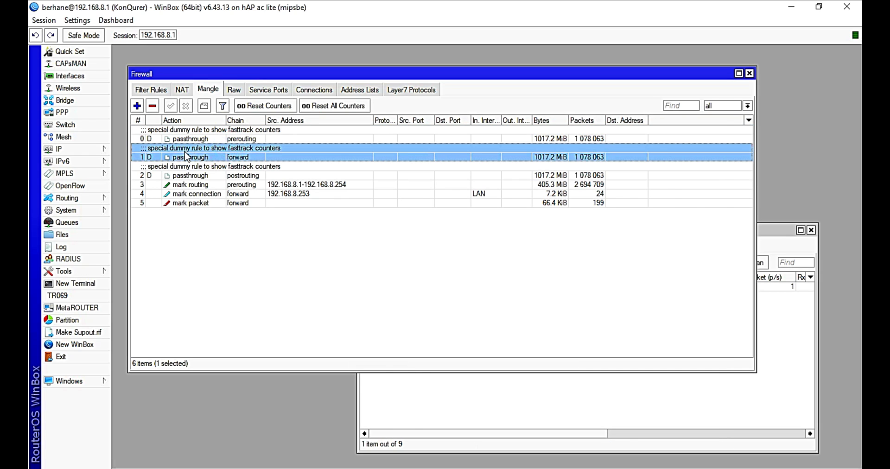
pyautogui.doubleClick(190, 157)
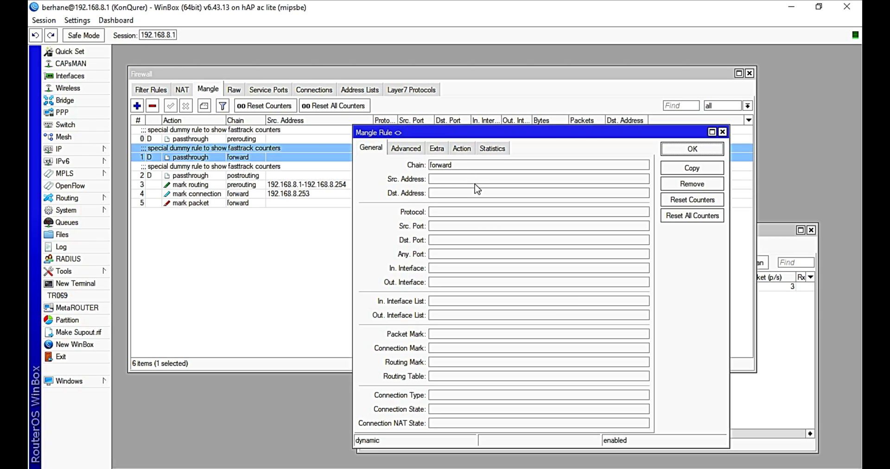
pyautogui.click(462, 147)
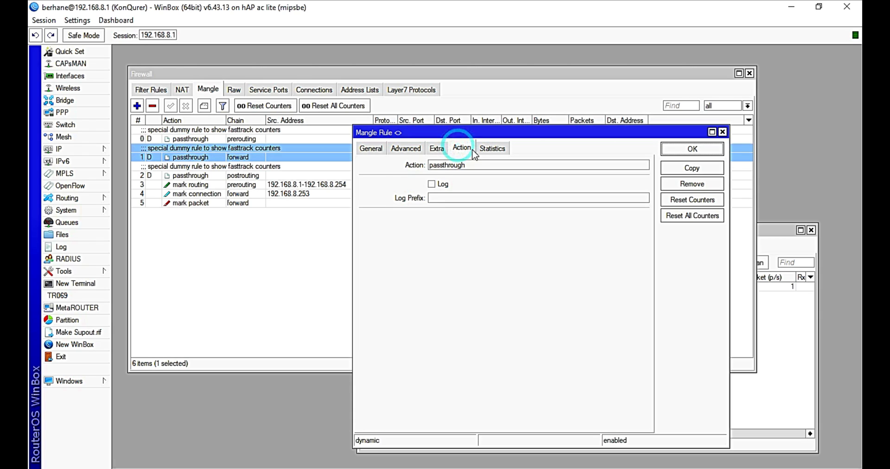
pyautogui.click(371, 148)
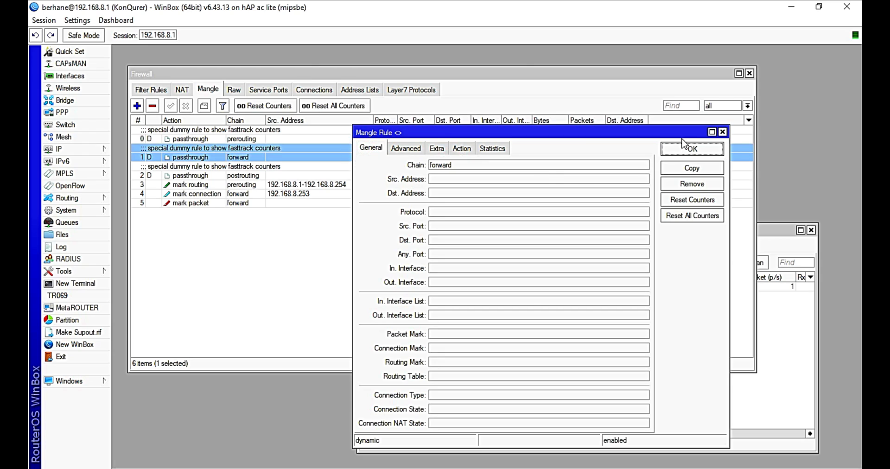
pyautogui.click(692, 148)
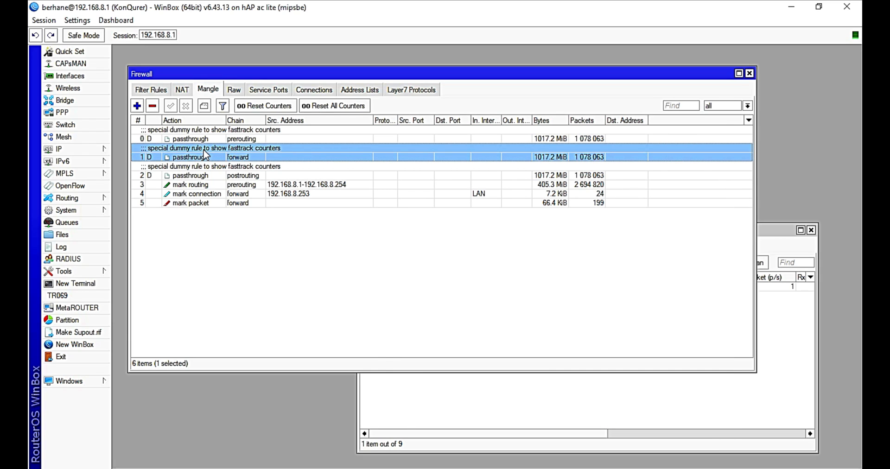
pyautogui.doubleClick(204, 157)
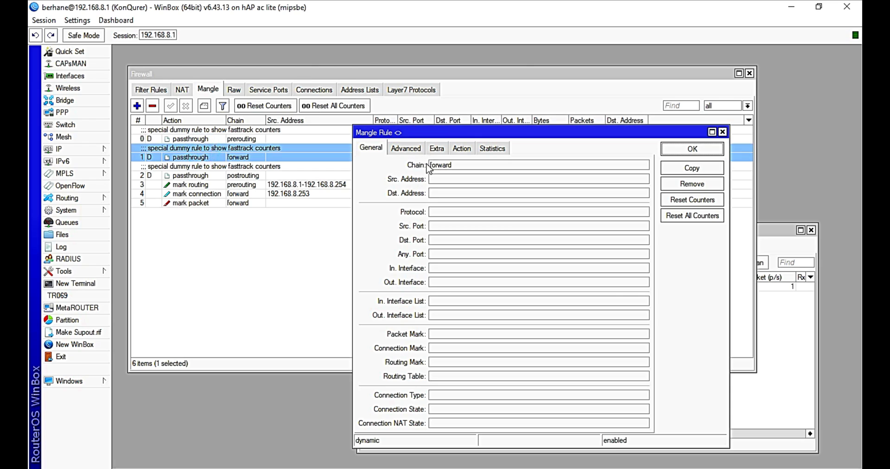
pyautogui.moveTo(667, 125)
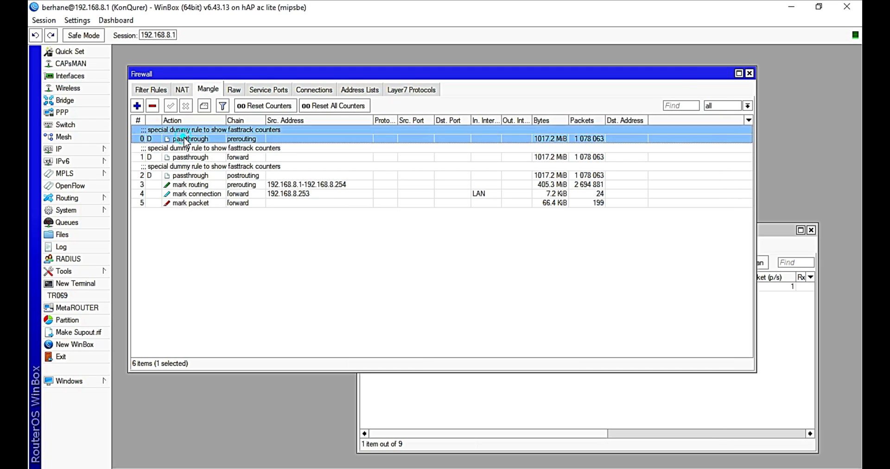
pyautogui.doubleClick(191, 139)
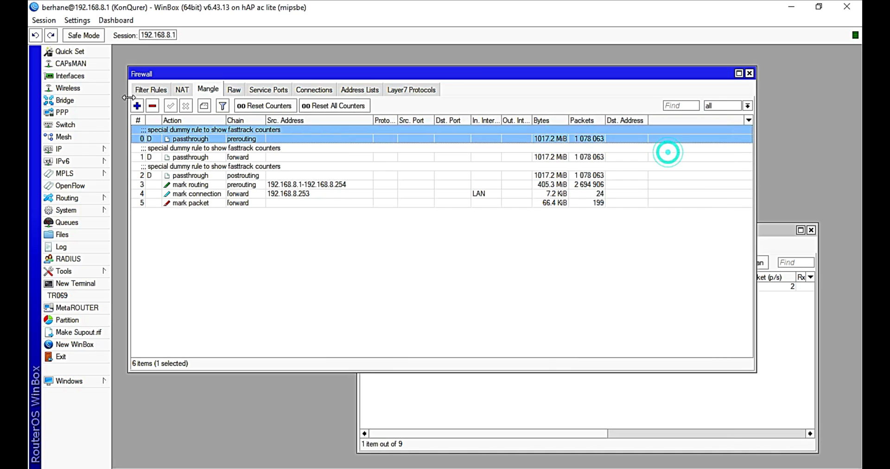
pyautogui.click(191, 175)
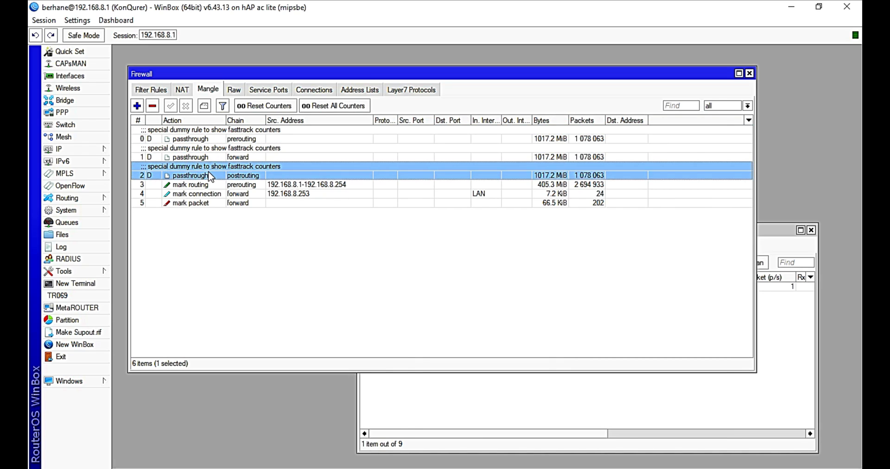
pyautogui.doubleClick(190, 175)
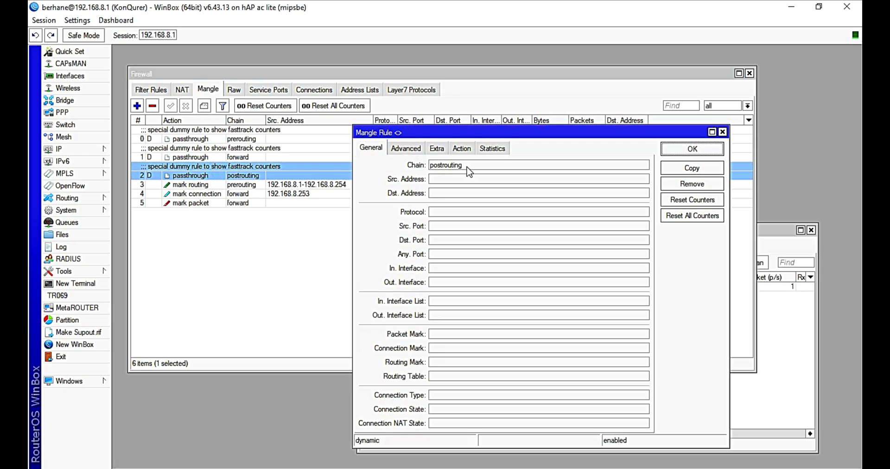
pyautogui.click(462, 148)
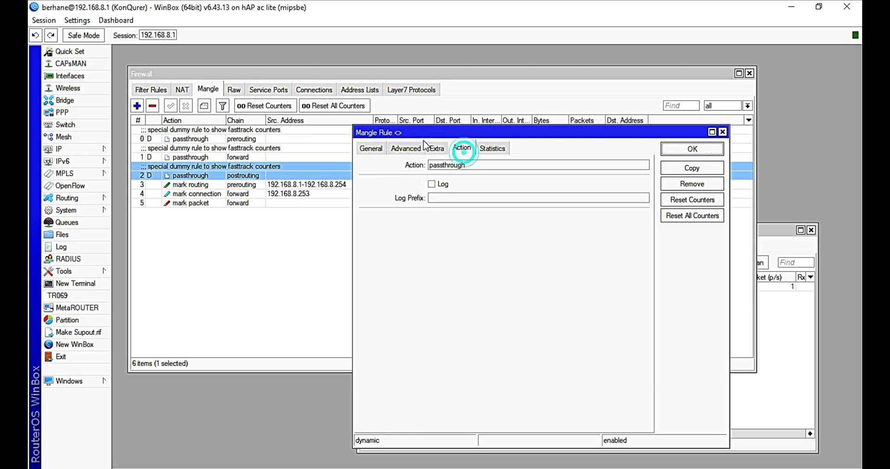
pyautogui.click(371, 148)
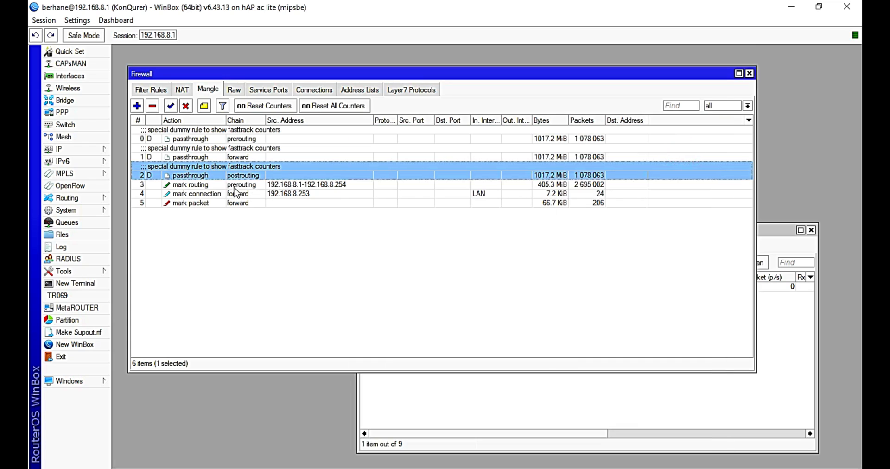
pyautogui.click(191, 184)
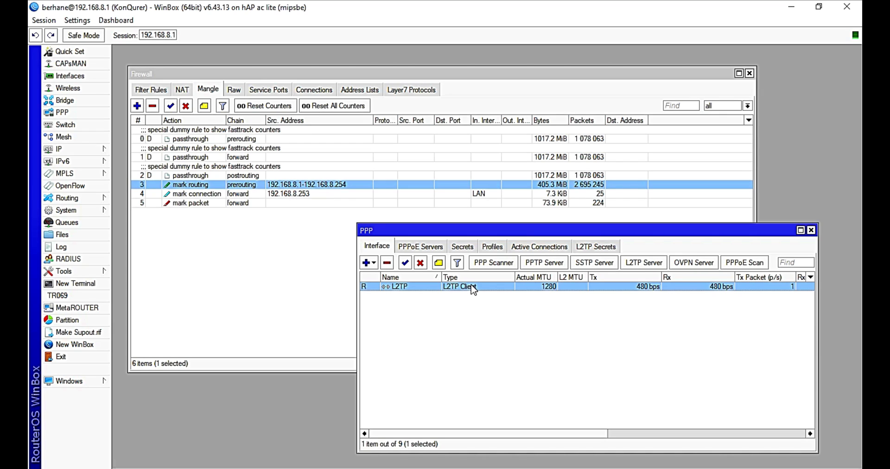
pyautogui.moveTo(321, 268)
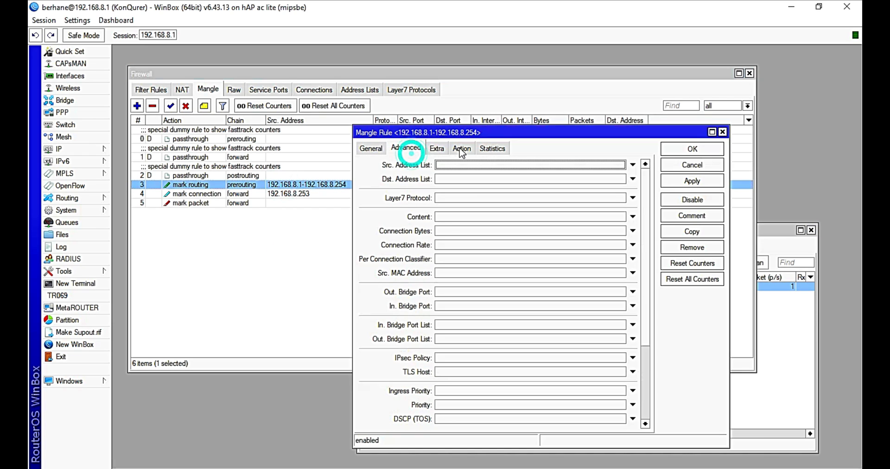
pyautogui.click(462, 148)
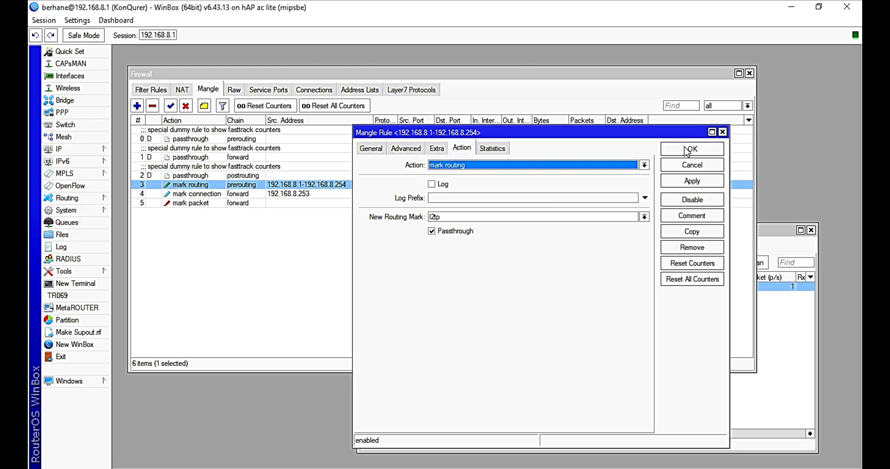
pyautogui.click(692, 149)
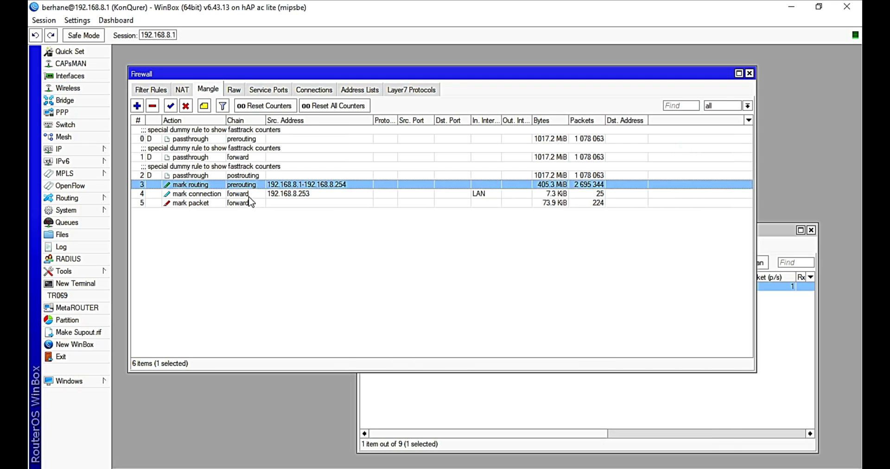
# Reopen Mangle rule 4 (mark connection Net_conn) and review its General settings
pyautogui.click(196, 193)
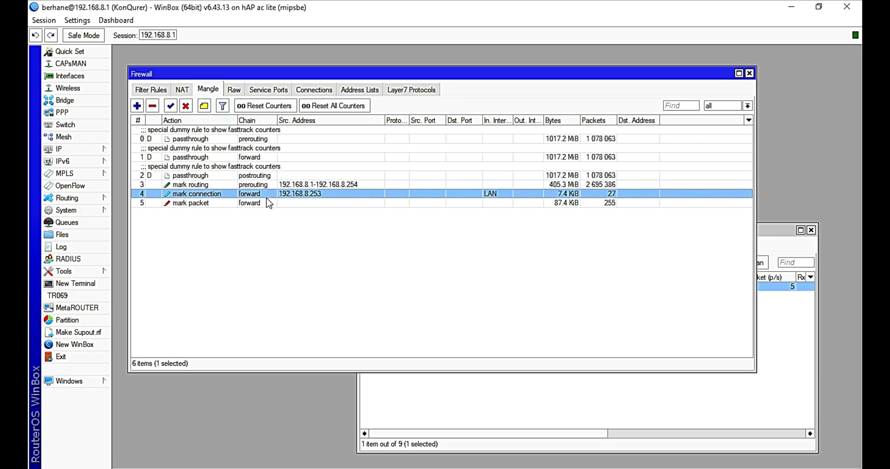
pyautogui.doubleClick(196, 194)
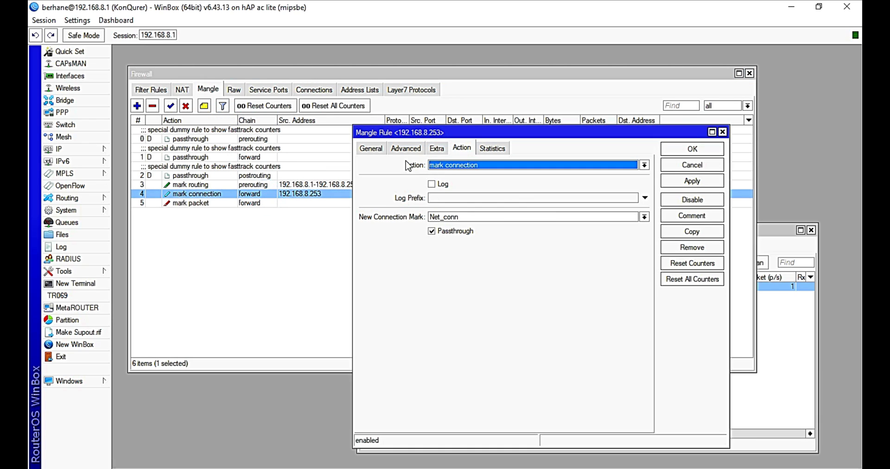
pyautogui.click(371, 149)
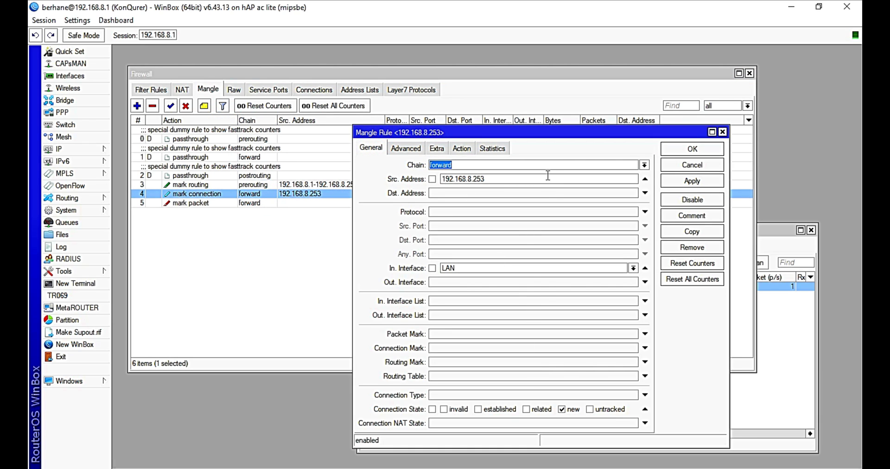